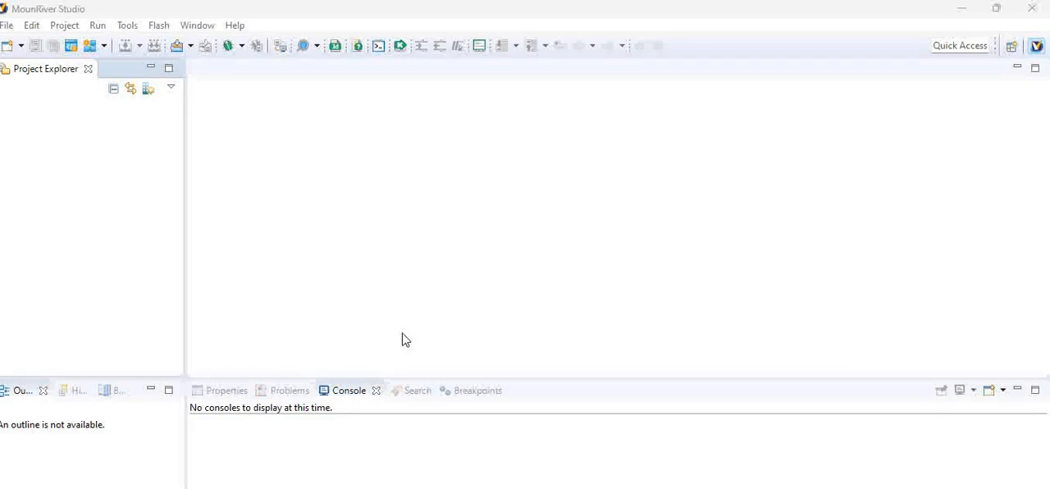
mouse_move(504, 157)
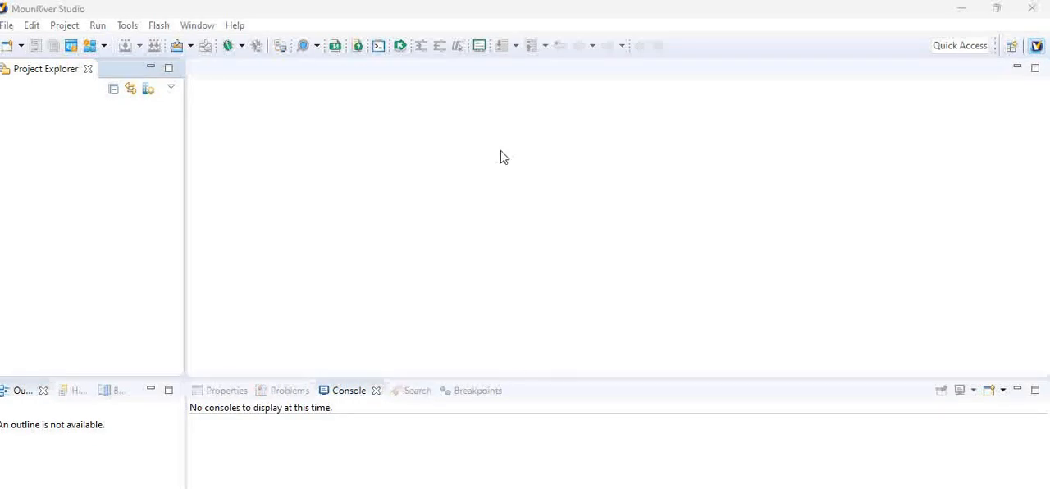
mouse_move(847, 233)
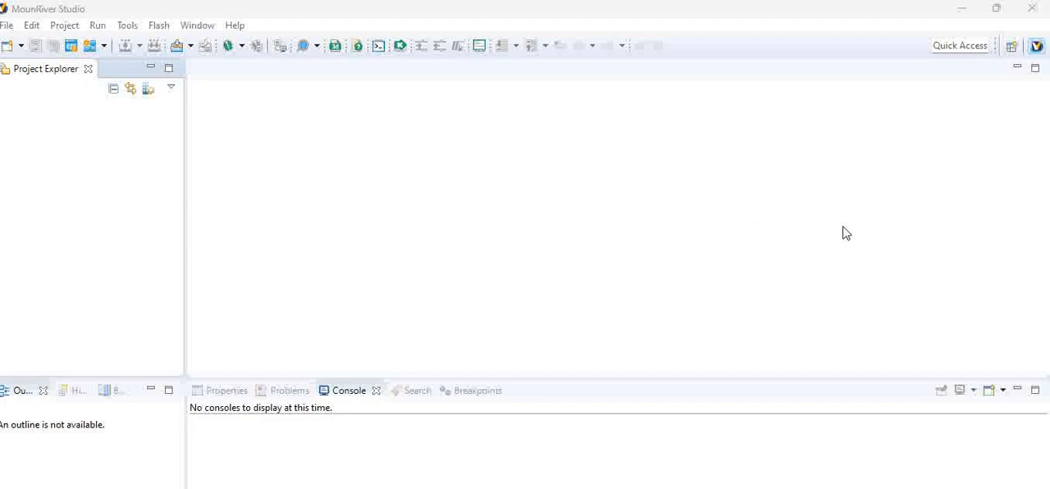
Start a new MounRiver project named CH32V003-LED-Blink with solution location unchecked
left_click(6, 25)
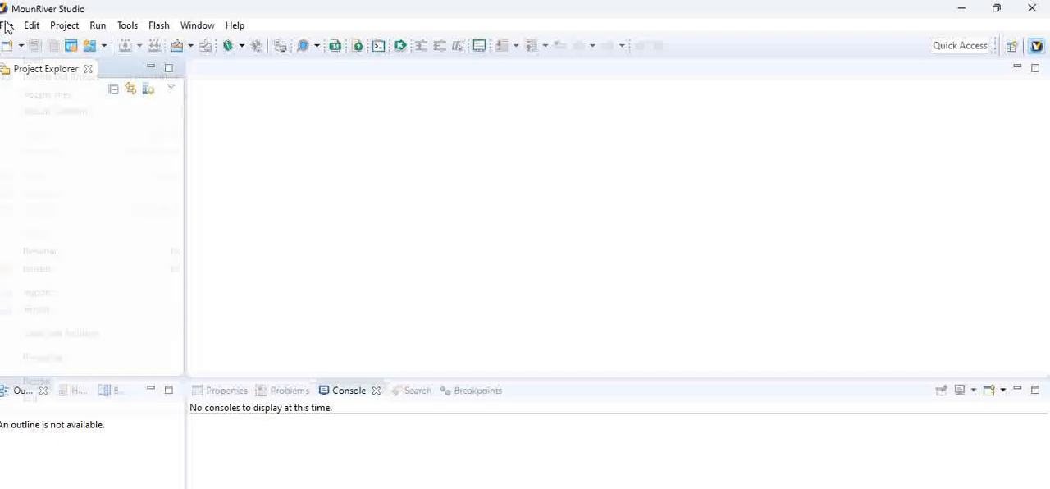
left_click(7, 24)
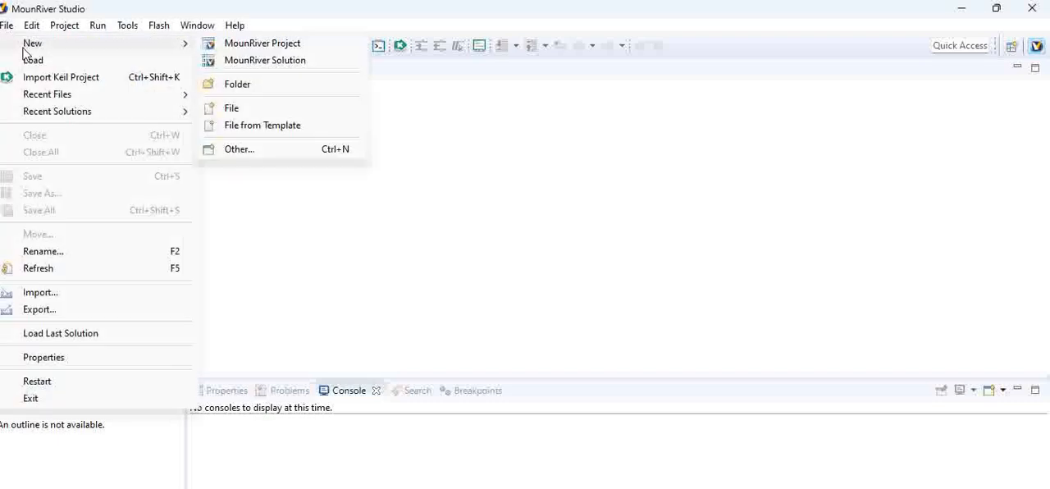
left_click(262, 43)
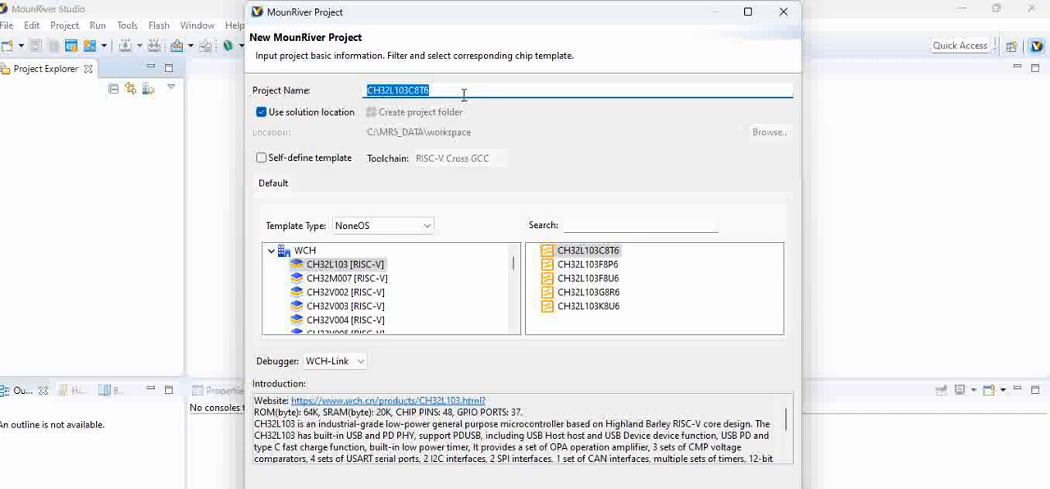
type("CH32V003-")
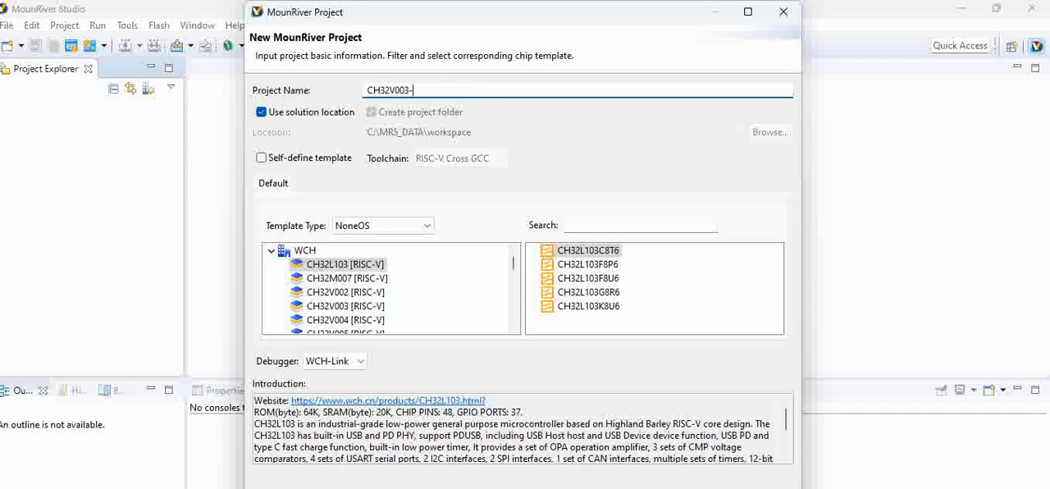
type("LED-Blink")
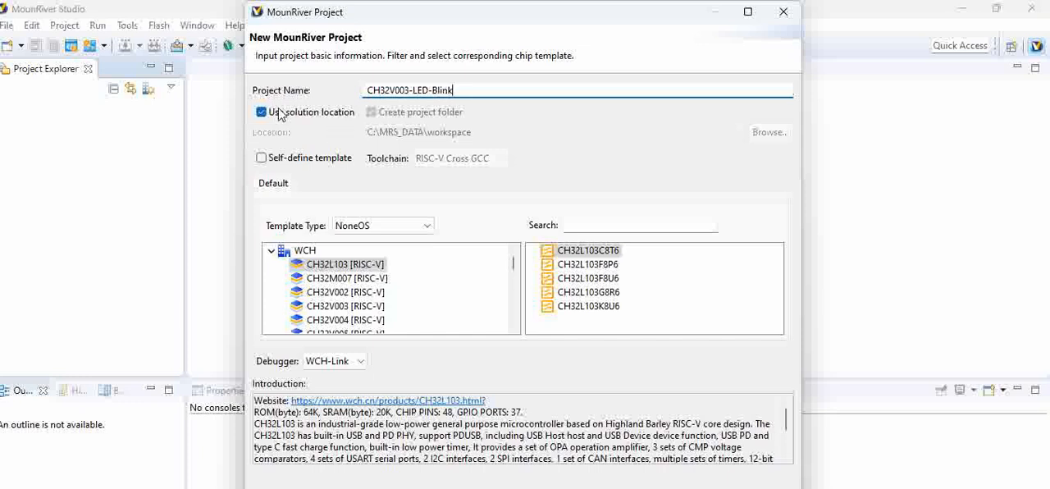
left_click(261, 112)
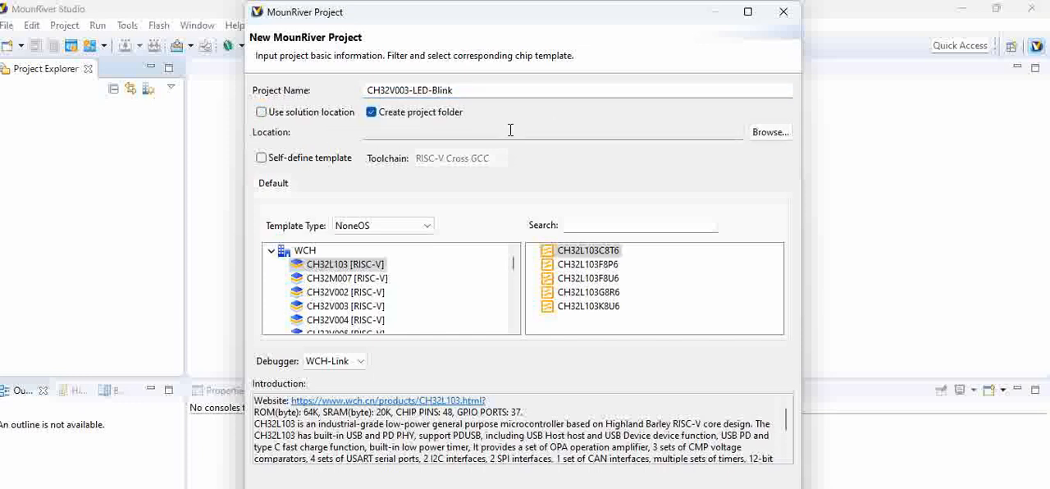
Browse to CH32V003 and select its programs folder as the project location
left_click(769, 131)
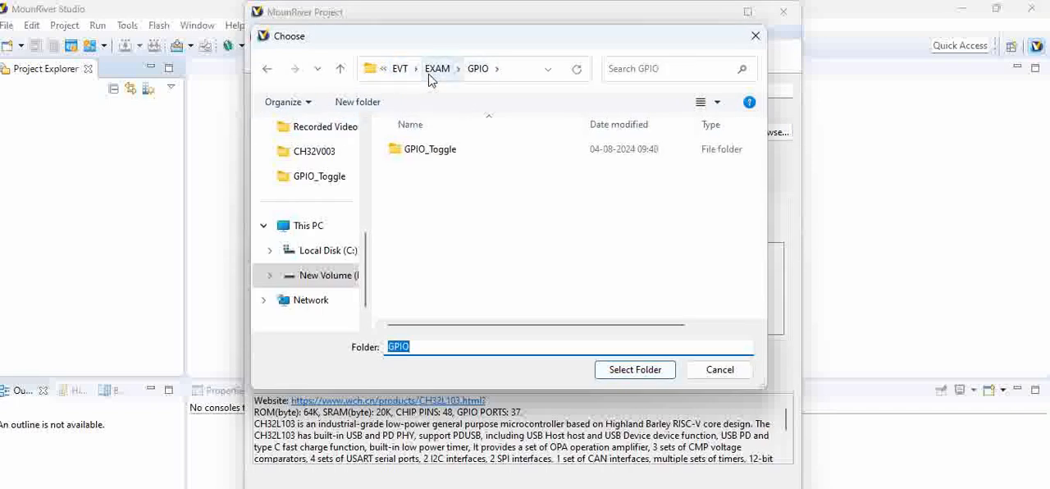
left_click(313, 151)
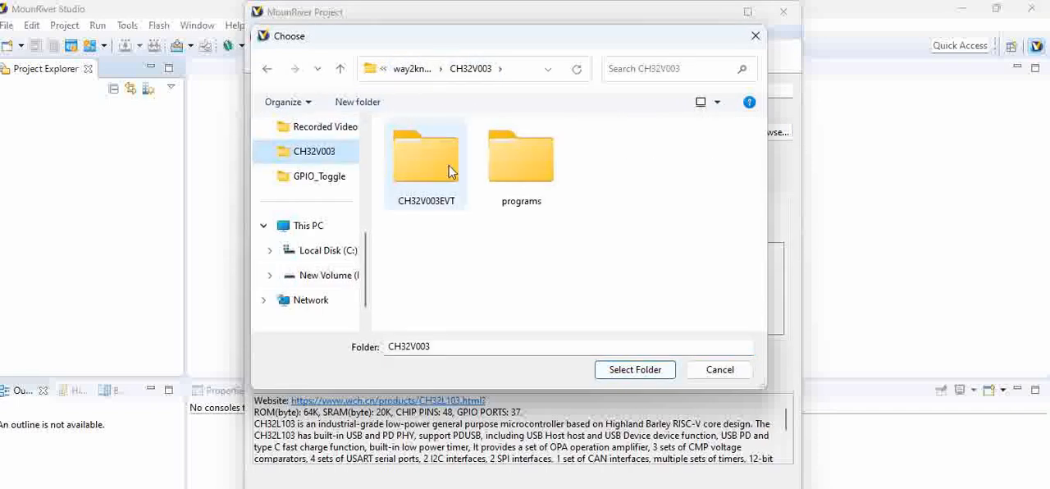
double_click(521, 156)
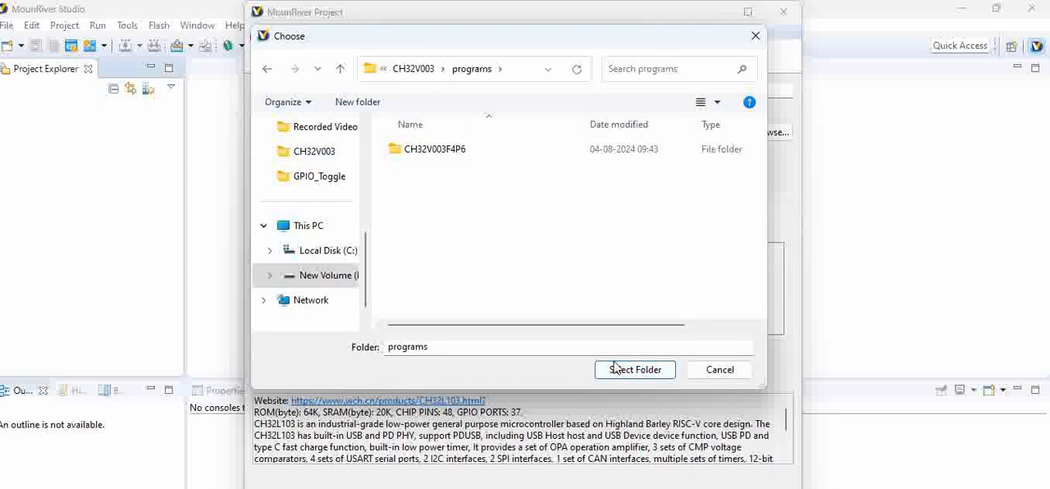
mouse_move(546, 47)
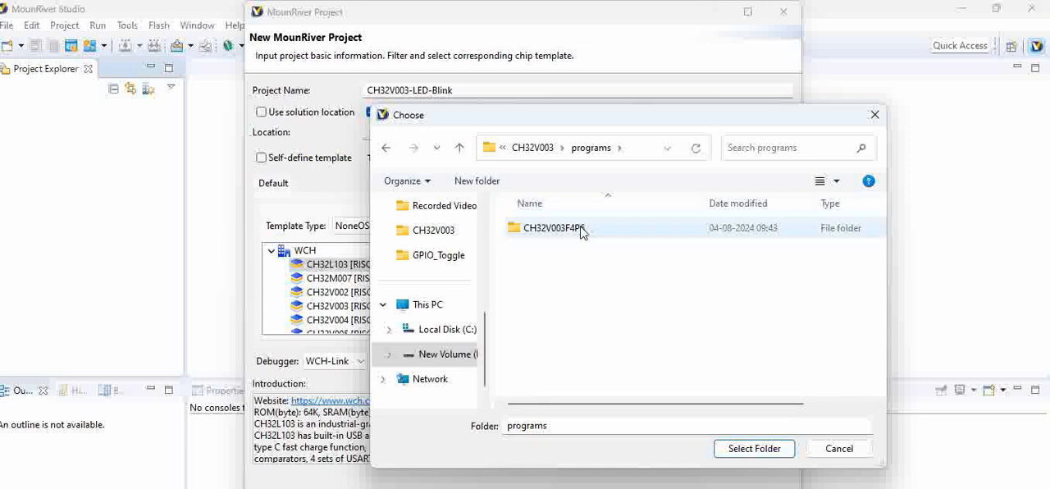
left_click(752, 448)
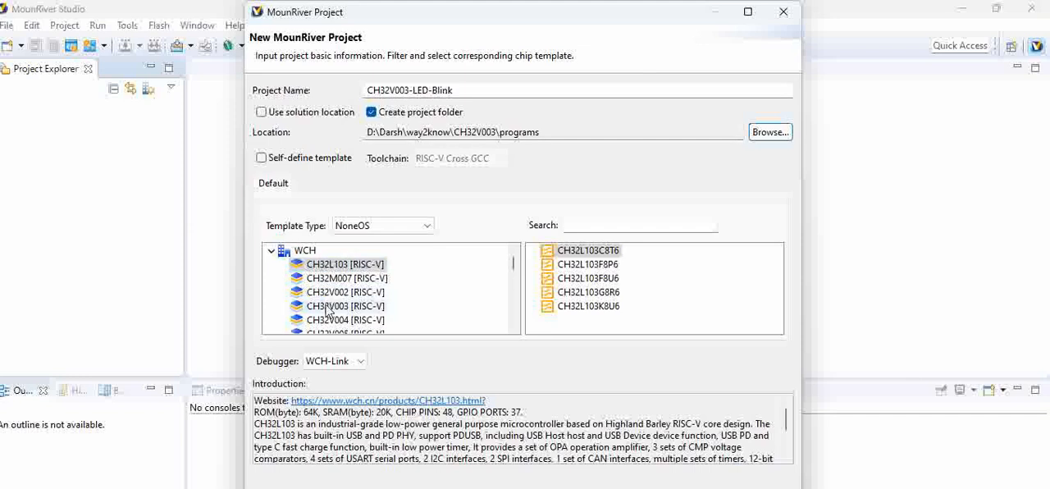
Choose CH32V003 [RISC-V] with CH32V003F4P6, rename it CH32V003F4P6-LED, and use WCH-Link
left_click(345, 306)
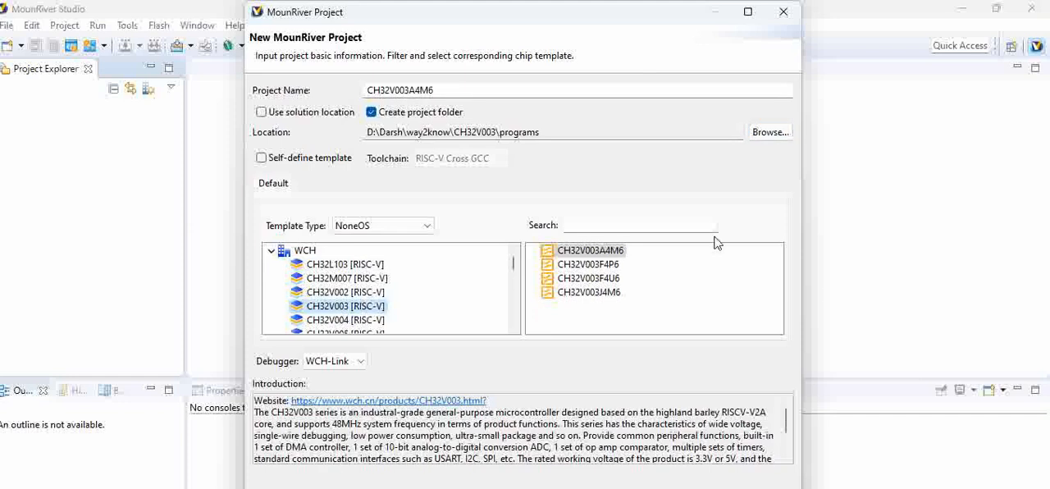
mouse_move(592, 264)
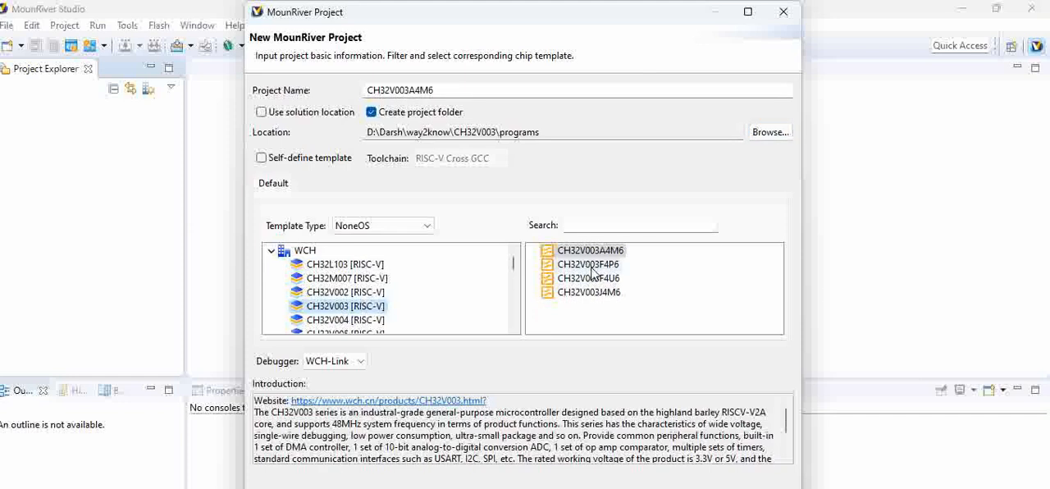
left_click(585, 264)
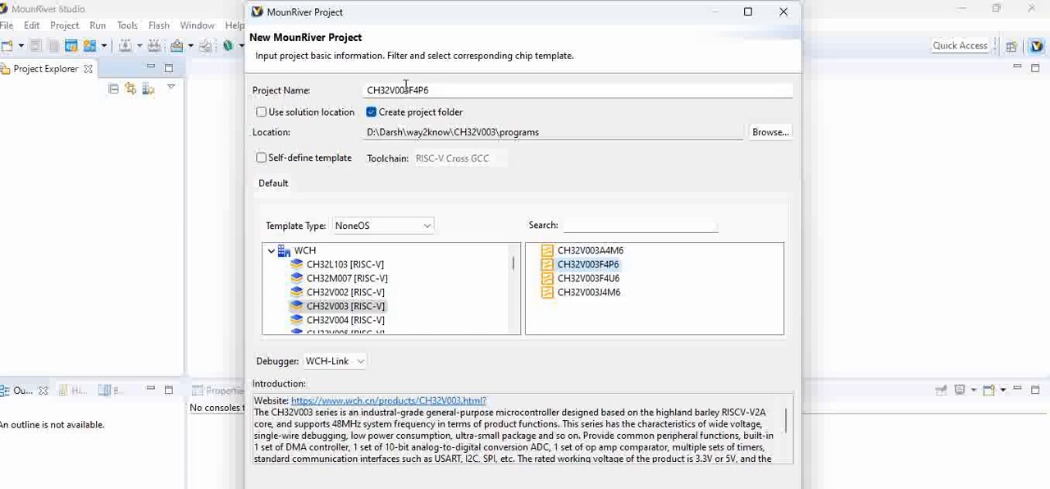
type("-")
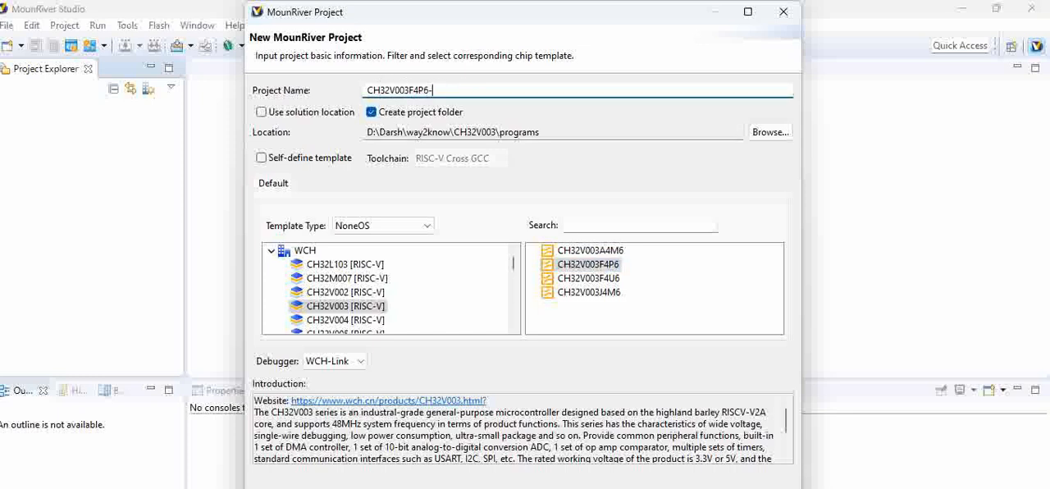
type("-LED")
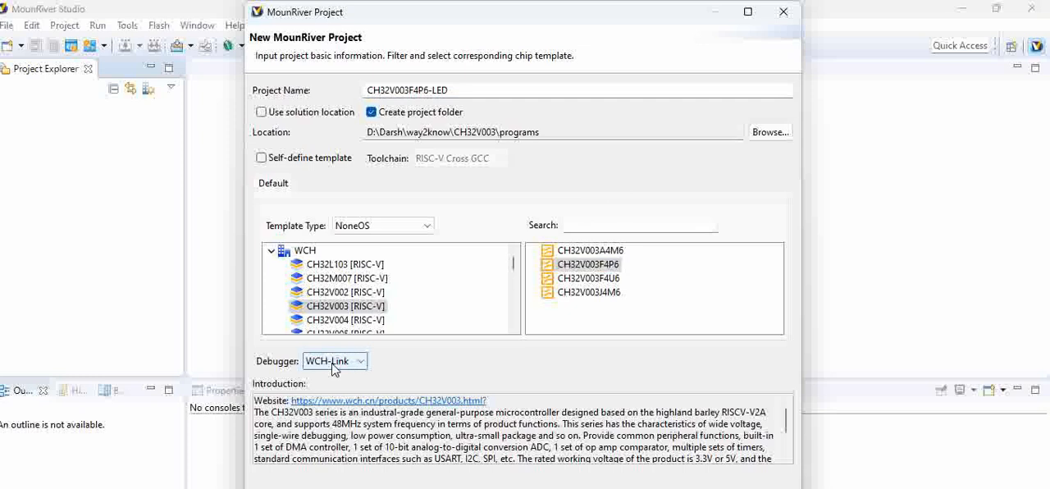
left_click(359, 361)
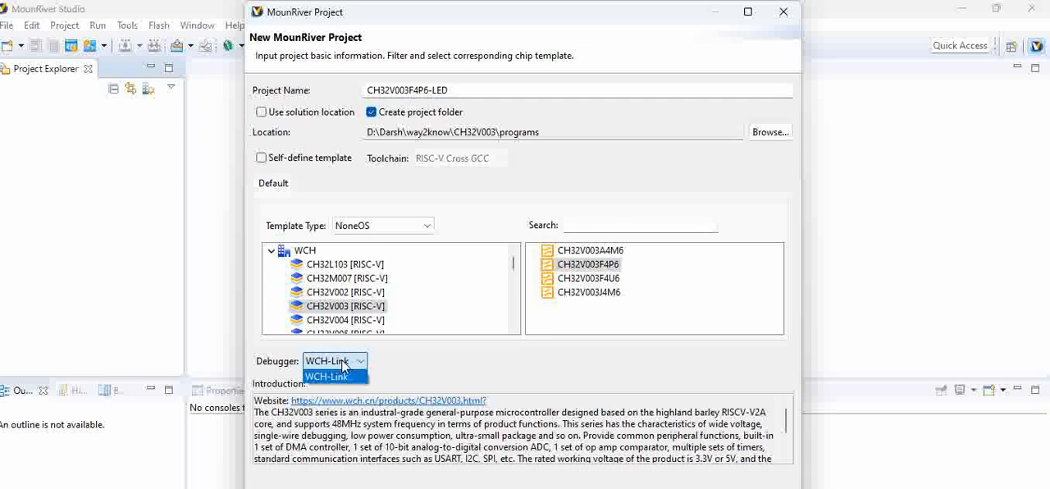
left_click(332, 377)
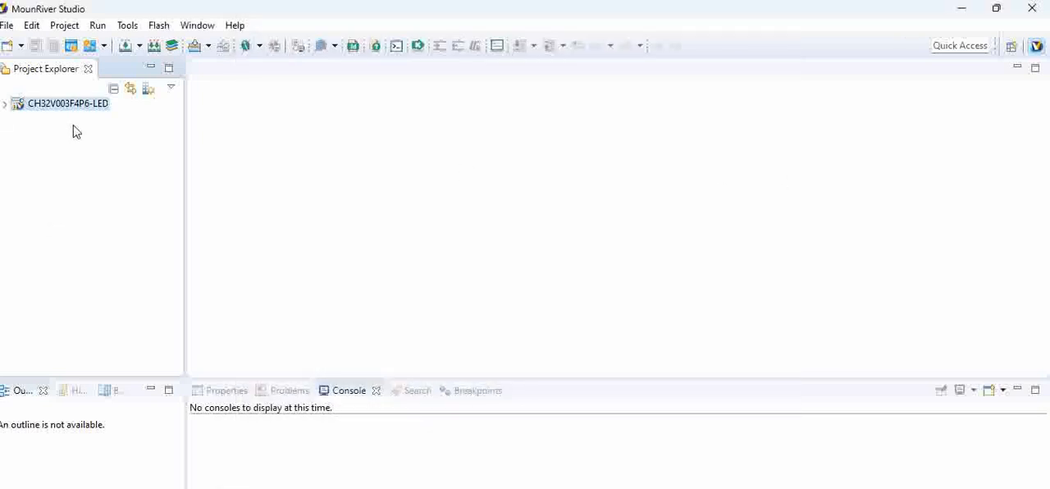
Expand CH32V003F4P6-LED and its User folder in Project Explorer
left_click(4, 103)
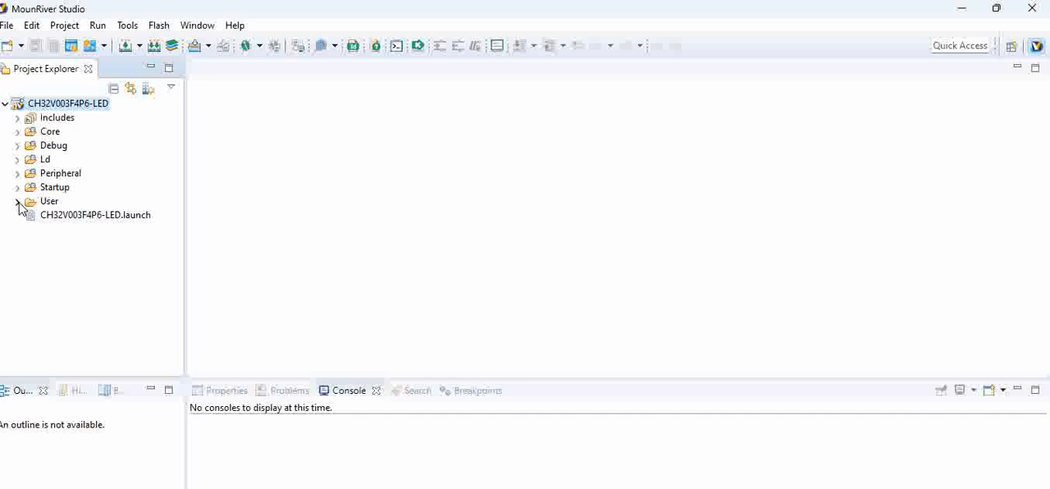
left_click(18, 201)
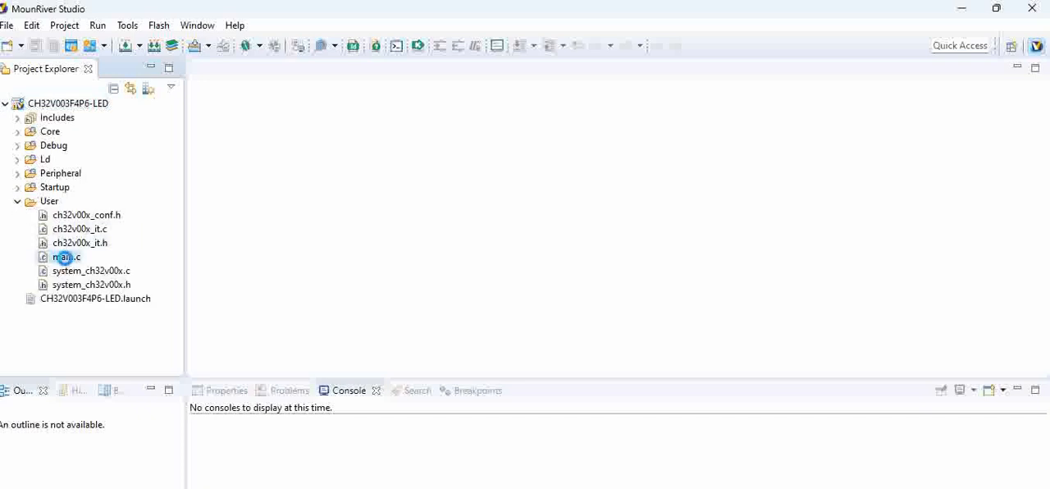
Open User/main.c and scroll down to the USART receive-and-send while loop
double_click(66, 257)
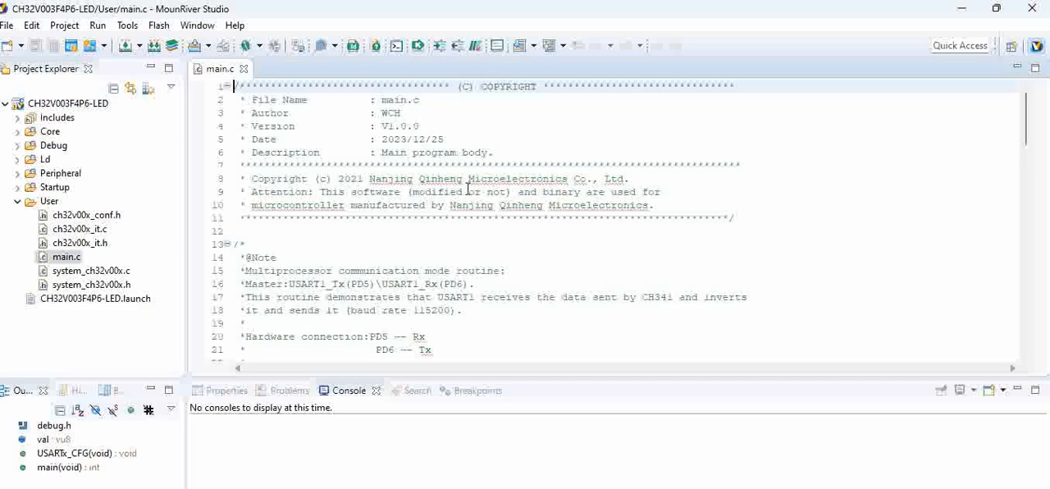
scroll("down", 3)
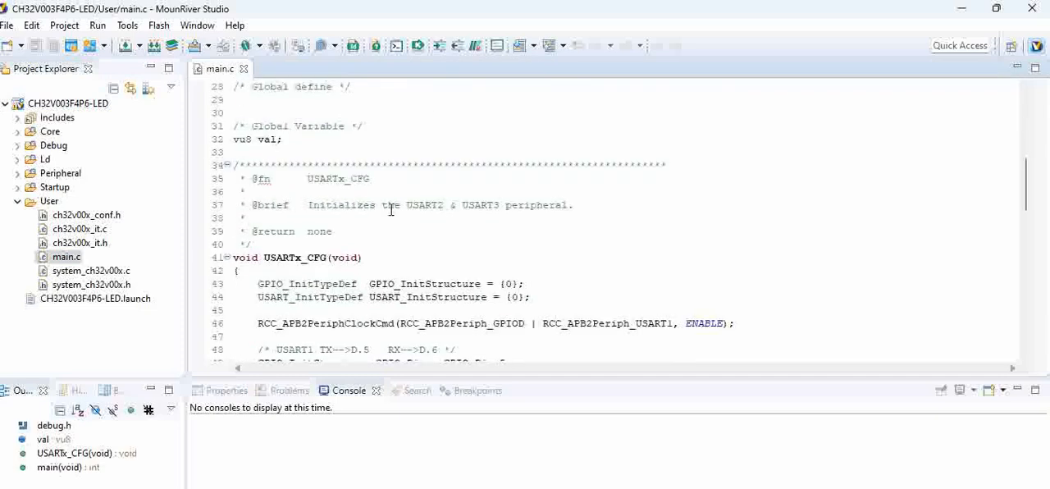
scroll("down", 3)
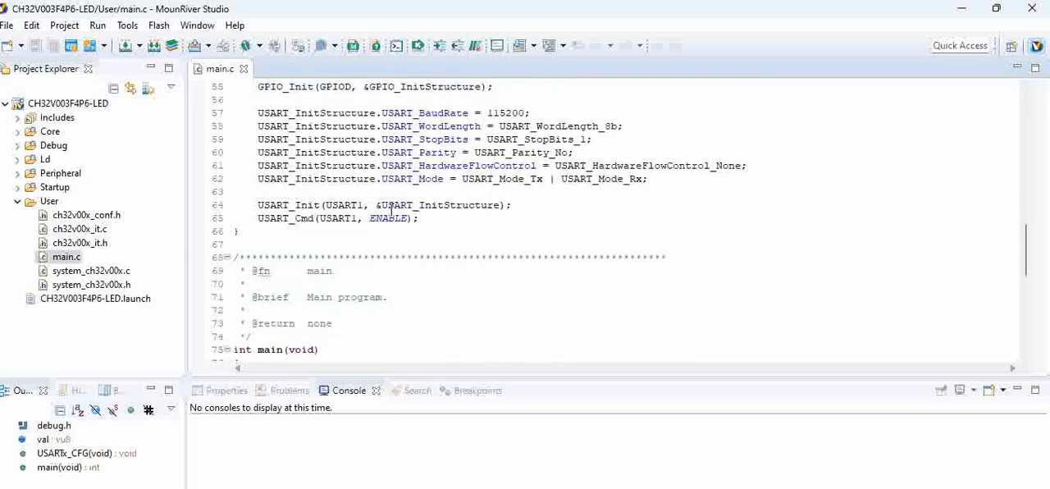
scroll("down", 3)
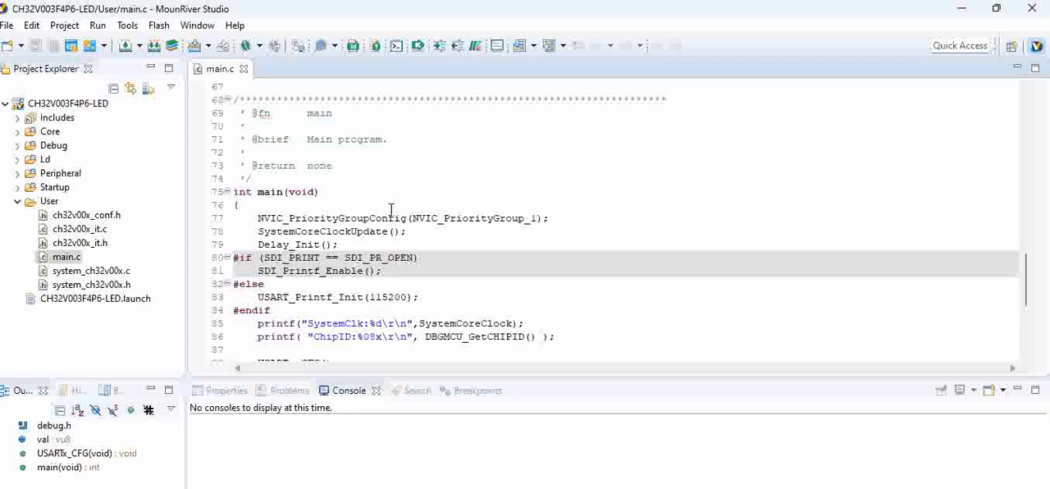
scroll("down", 3)
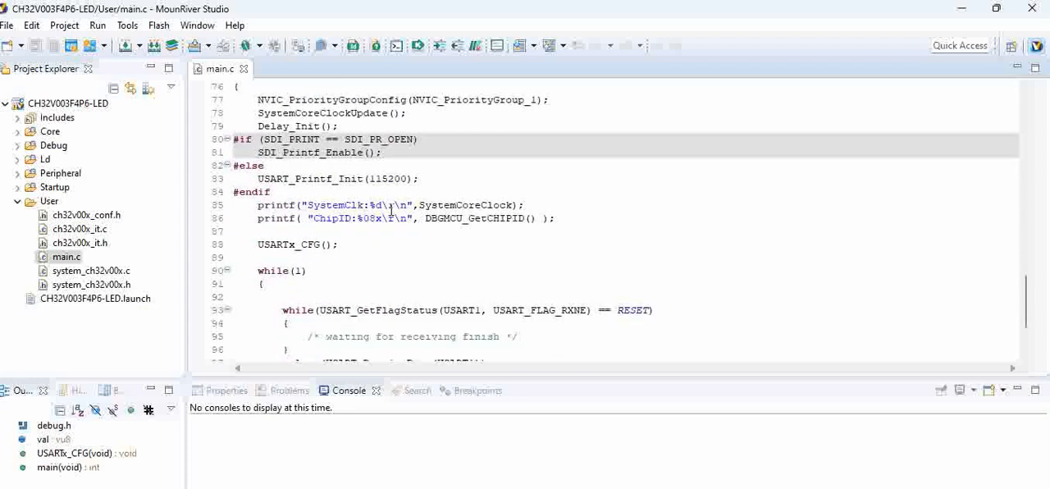
scroll("down", 3)
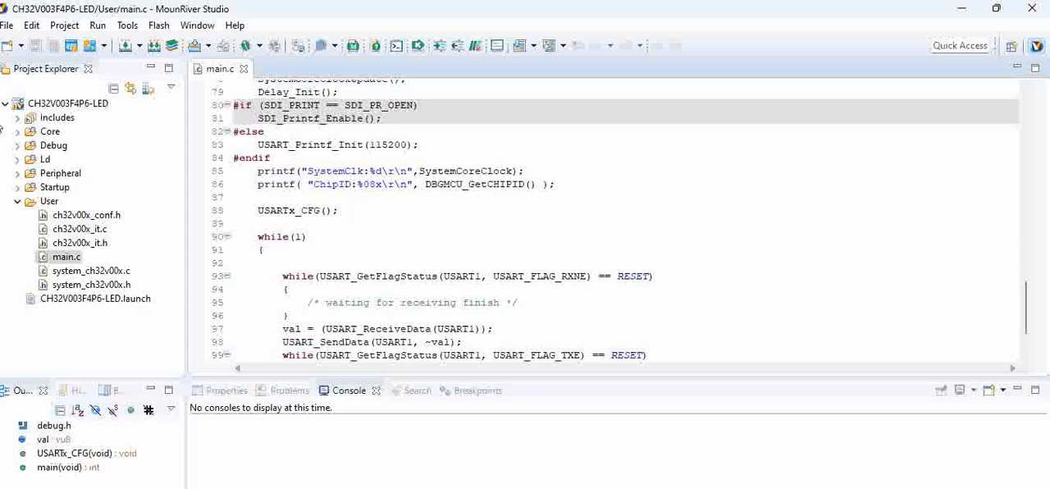
Expand Peripheral > src, open ch32v00x_gpio.c and scroll through it
left_click(18, 173)
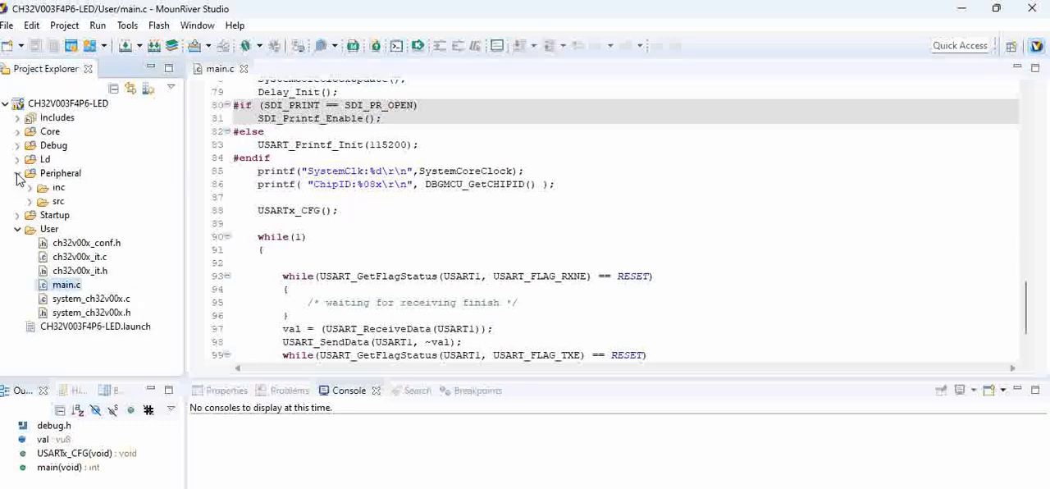
left_click(18, 173)
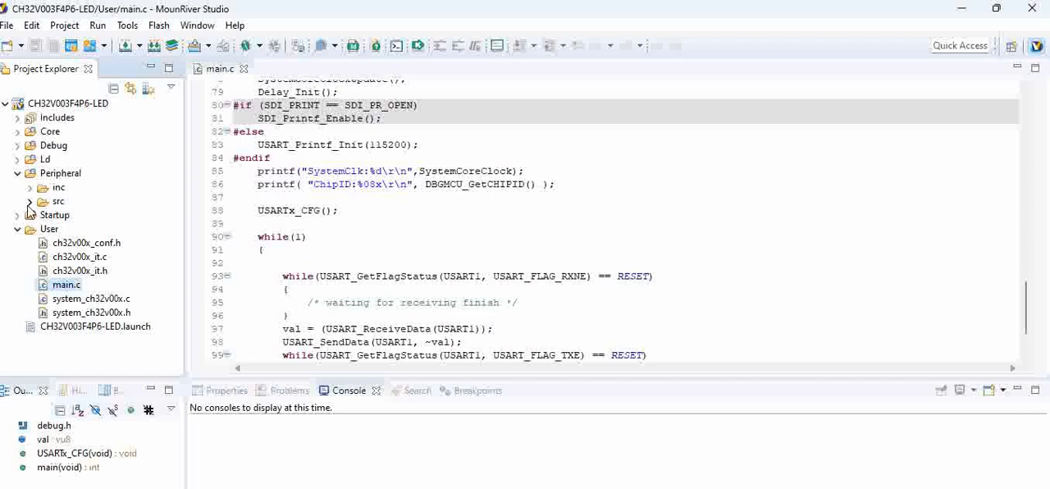
left_click(29, 201)
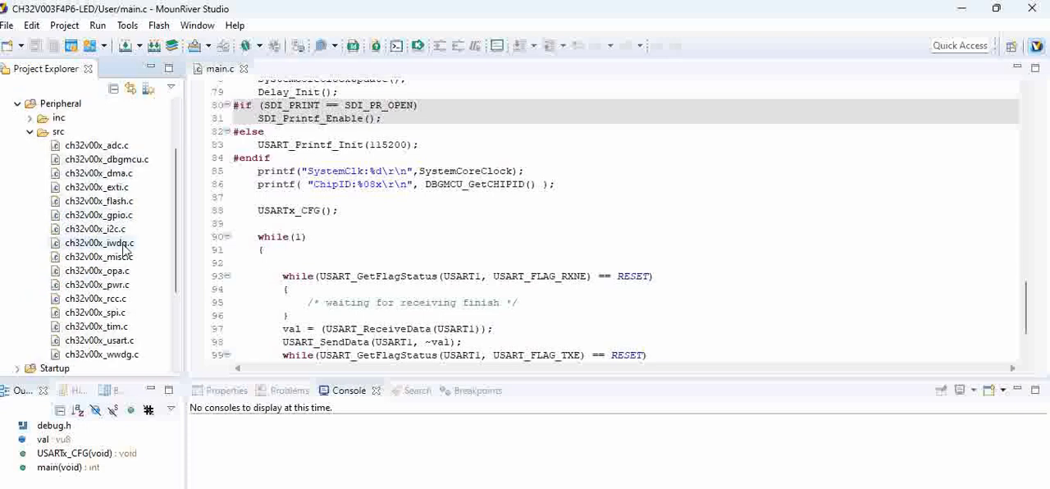
left_click(99, 215)
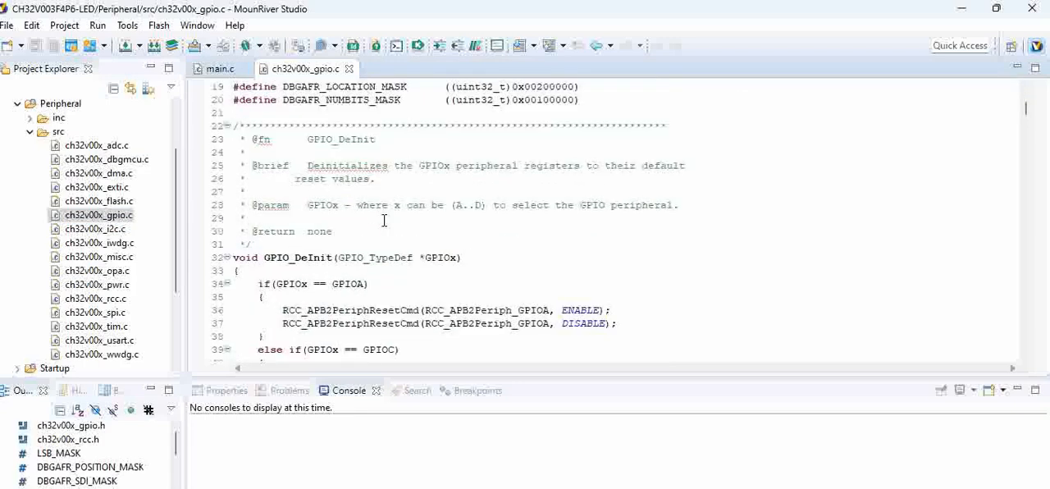
scroll("down", 3)
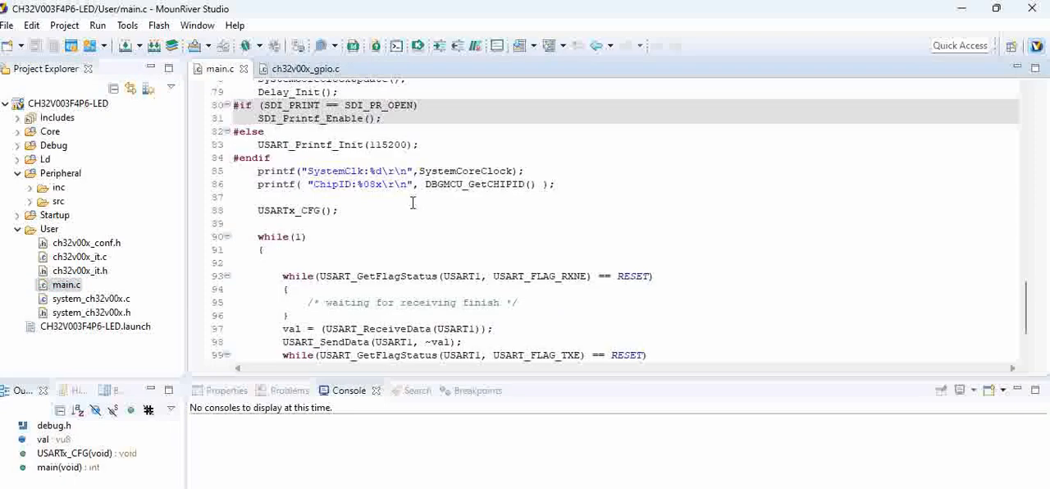
scroll("down", 3)
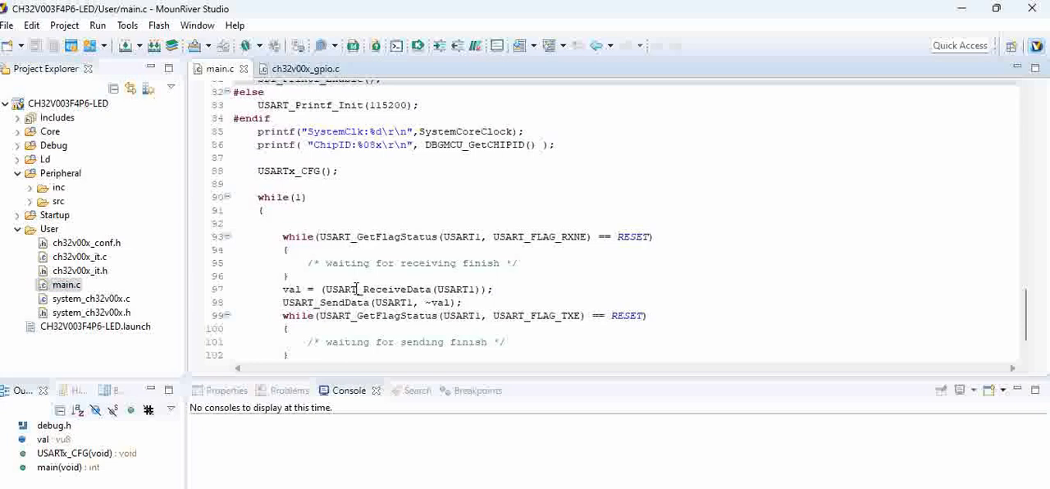
mouse_move(356, 289)
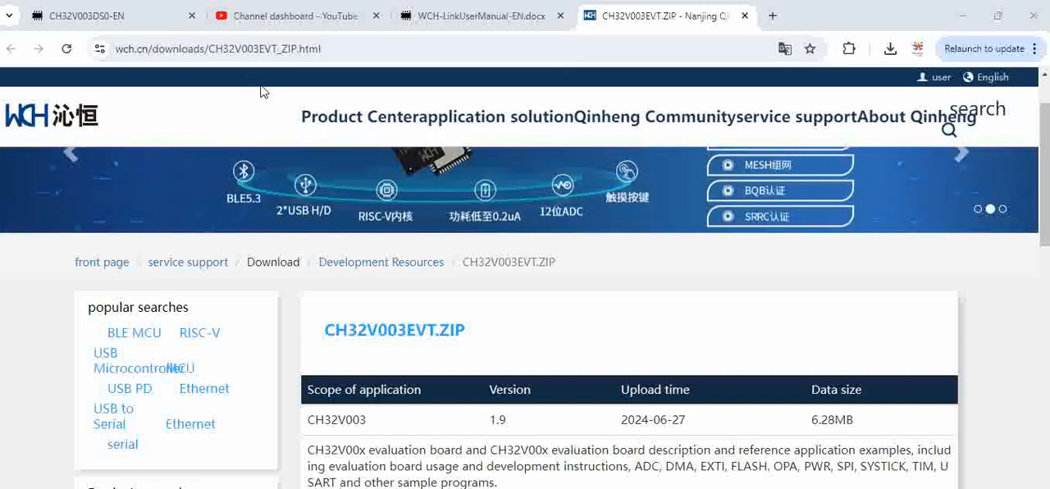
mouse_move(264, 64)
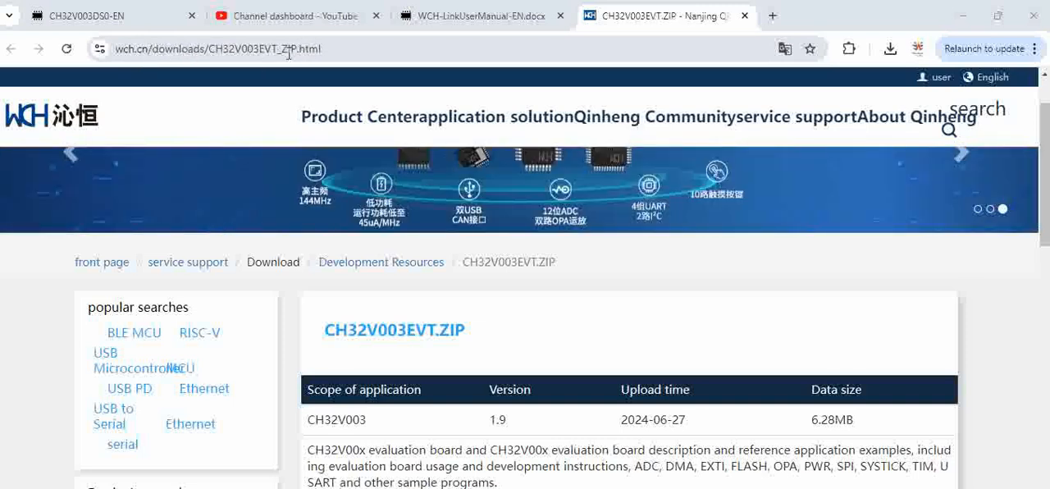
Scroll the CH32V003EVT.ZIP page down to its version 1.9 download button
scroll("down", 3)
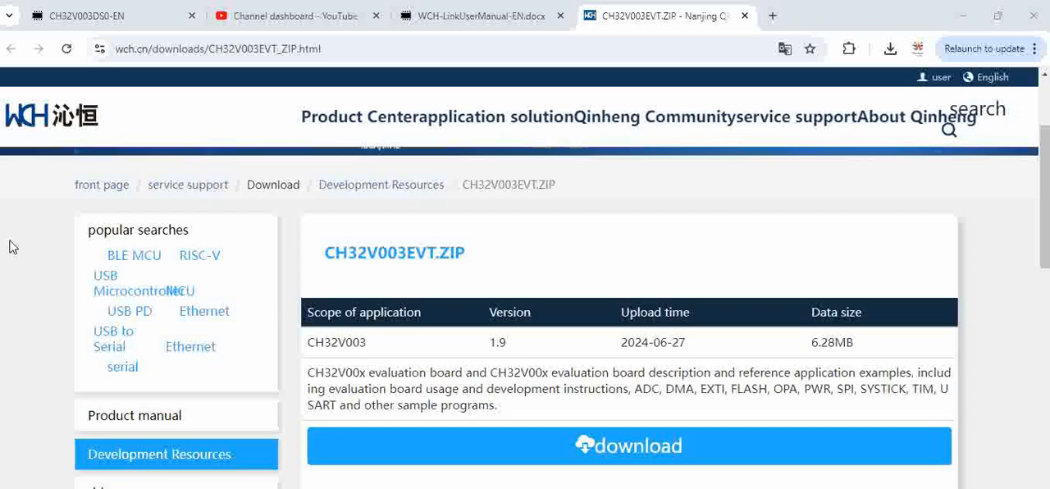
scroll("down", 3)
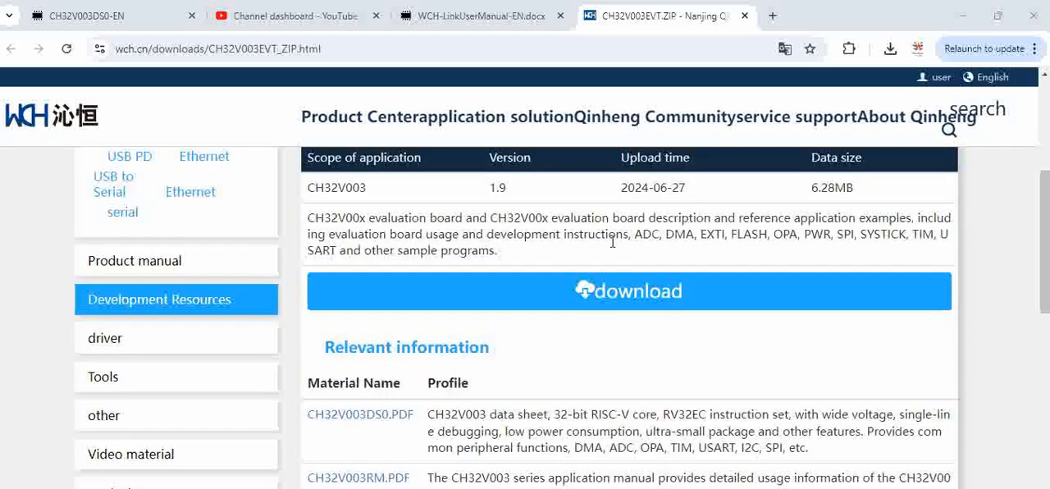
mouse_move(638, 297)
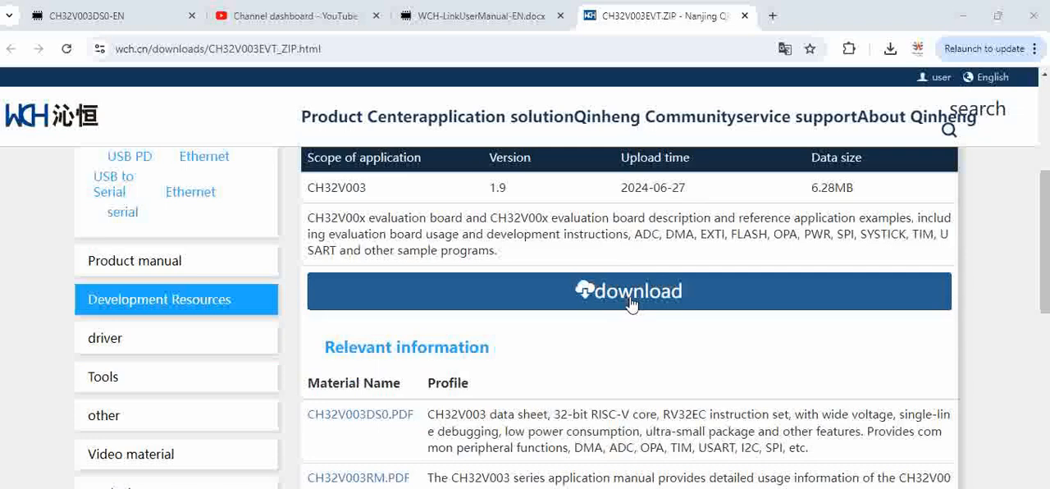
mouse_move(634, 301)
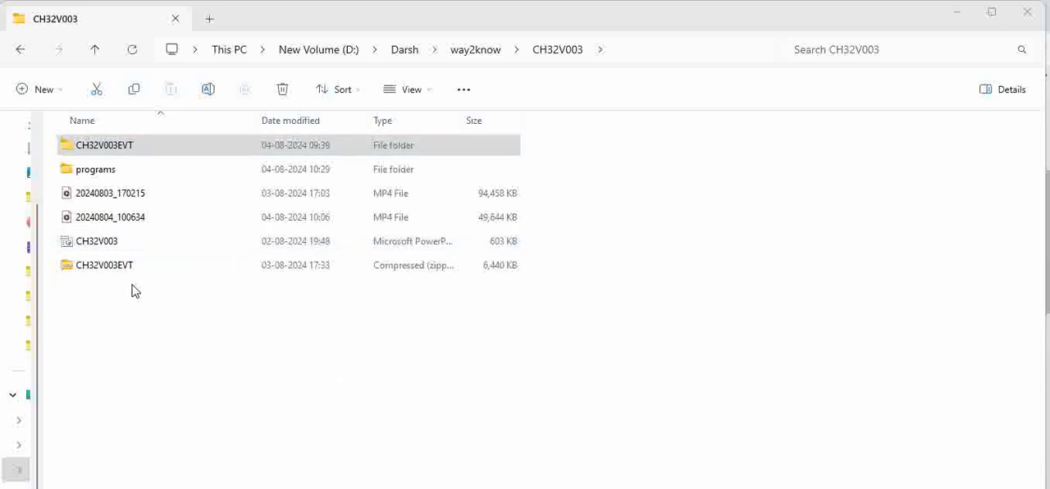
Open the extracted CH32V003EVT folder and go through EVT and EXAM to GPIO
left_click(104, 265)
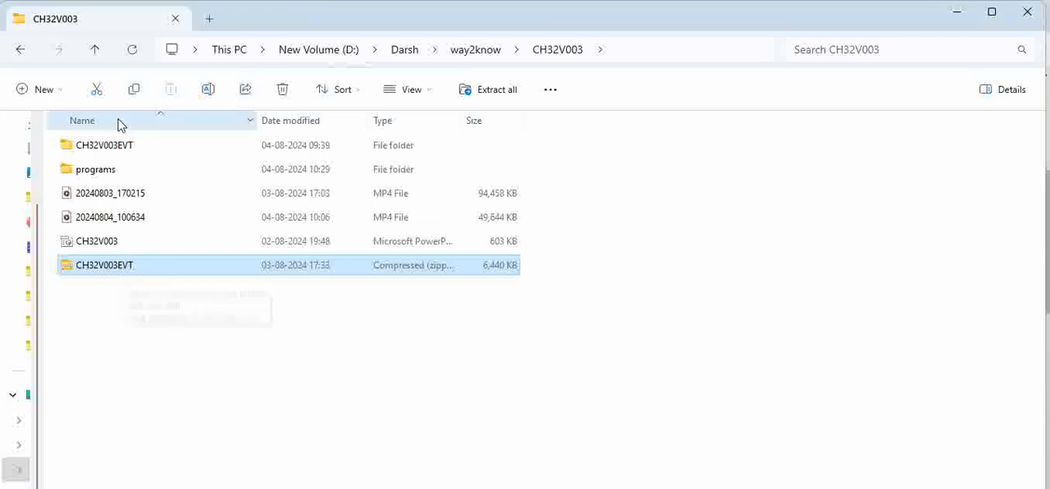
double_click(104, 145)
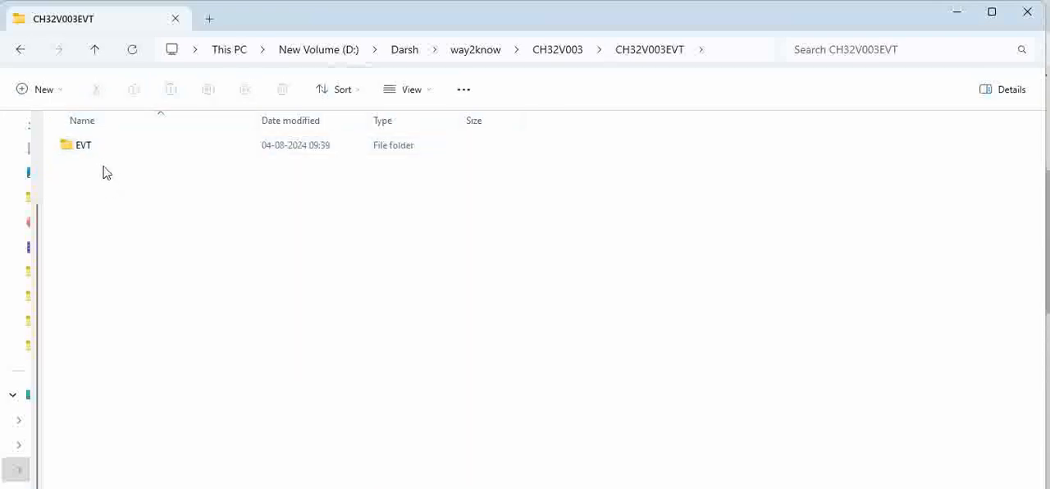
double_click(83, 145)
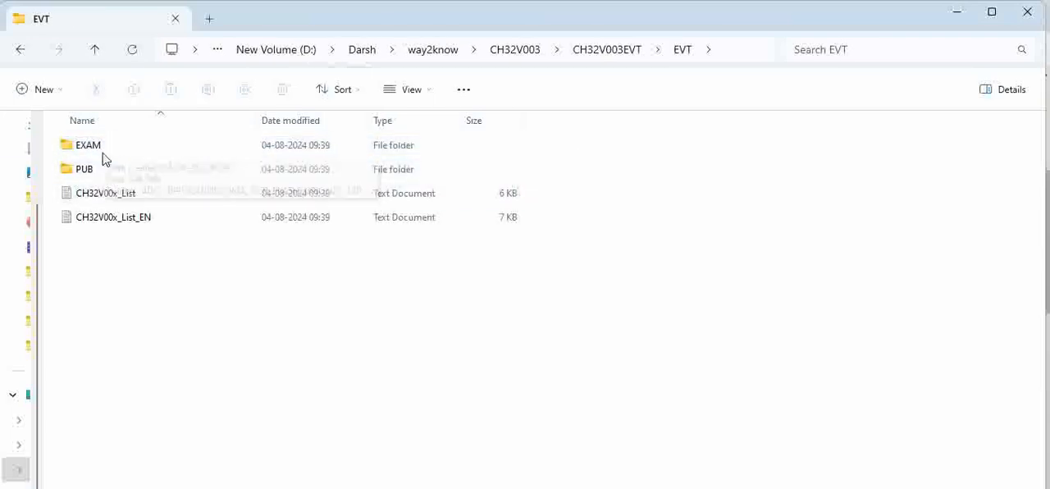
mouse_move(87, 145)
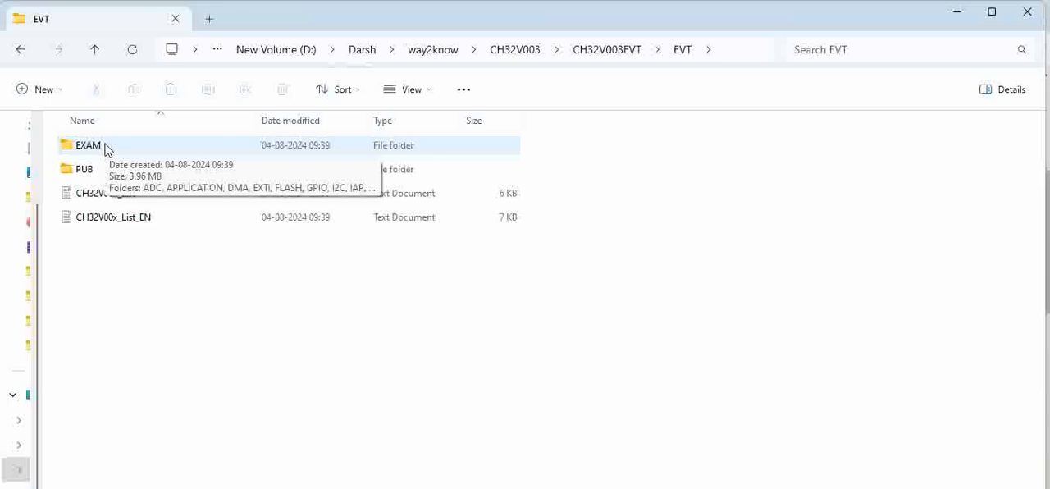
double_click(87, 145)
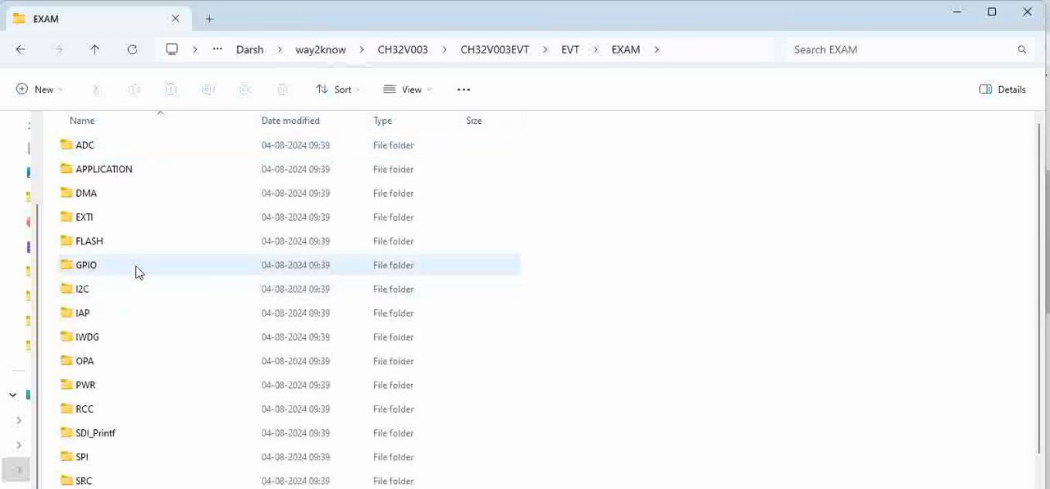
double_click(87, 264)
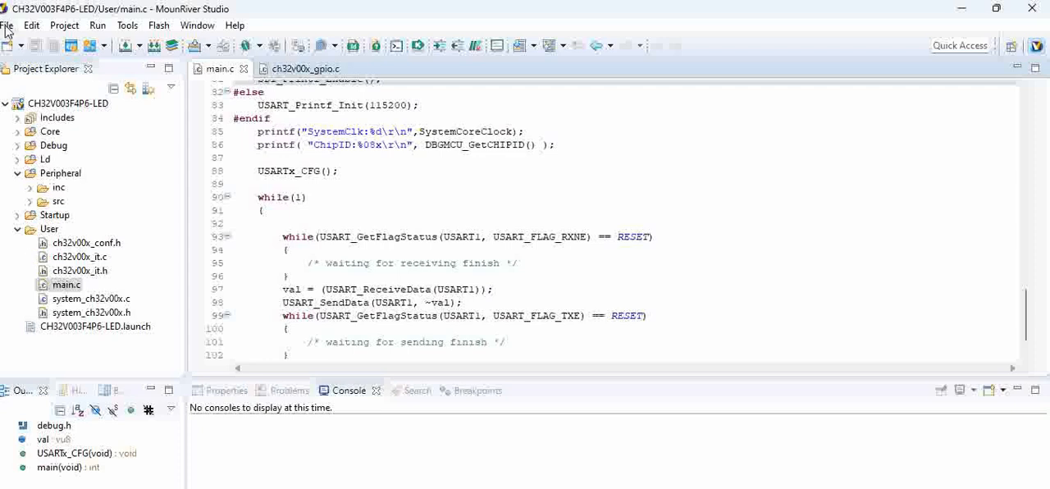
Load the GPIO_Toggle project from CH32V003EVT/EVT/EXAM/GPIO and expand it
left_click(6, 24)
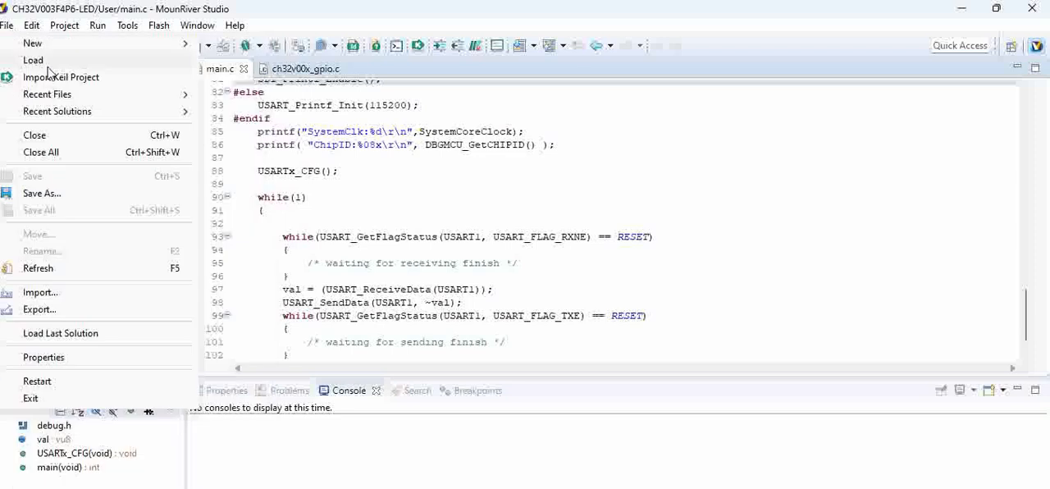
left_click(33, 59)
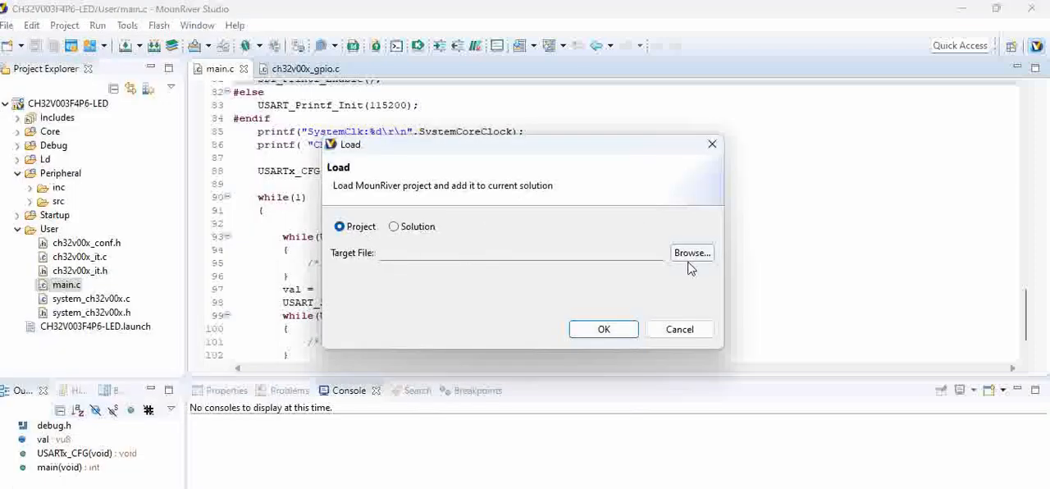
left_click(692, 253)
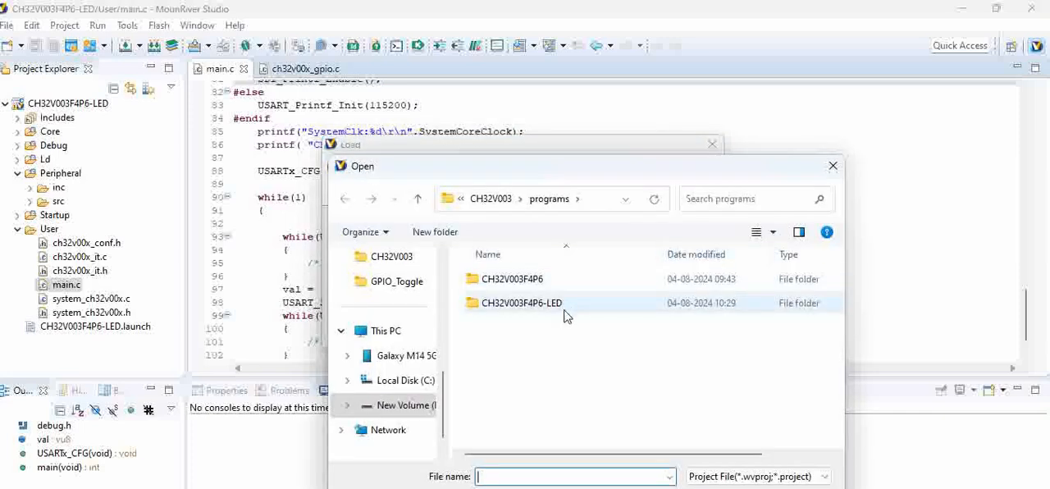
left_click(511, 279)
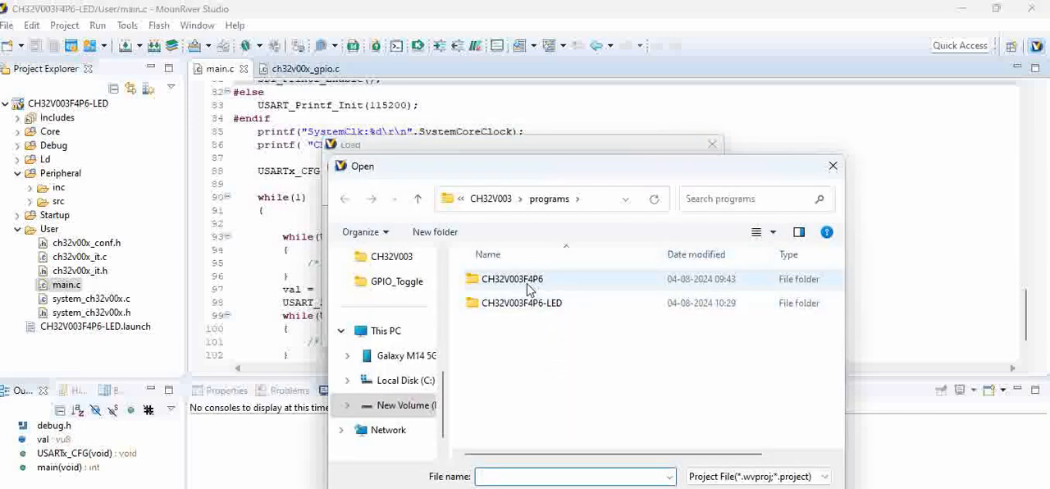
left_click(344, 198)
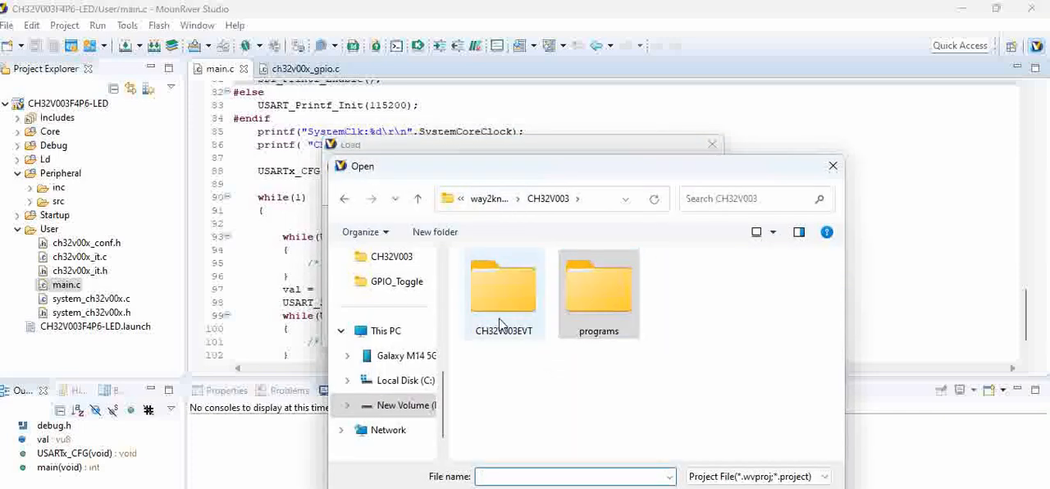
double_click(503, 291)
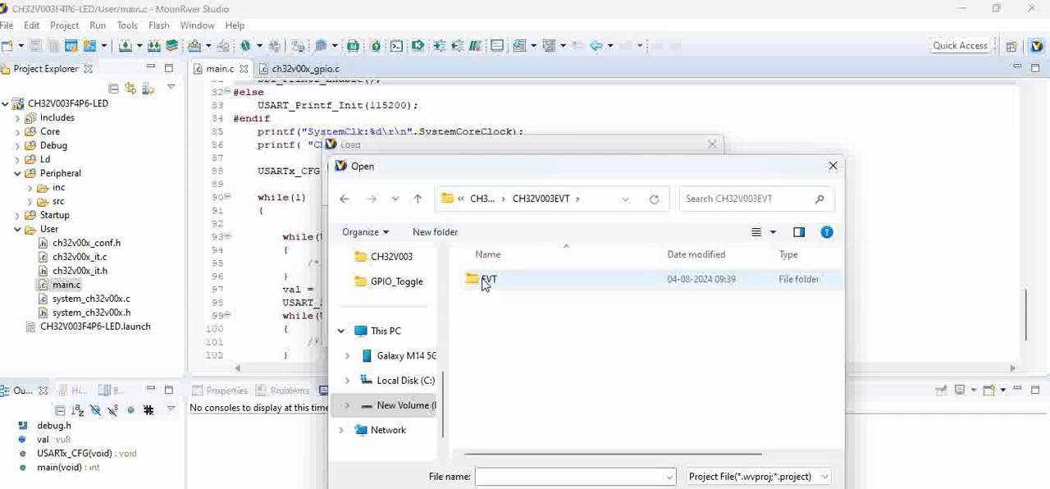
double_click(489, 279)
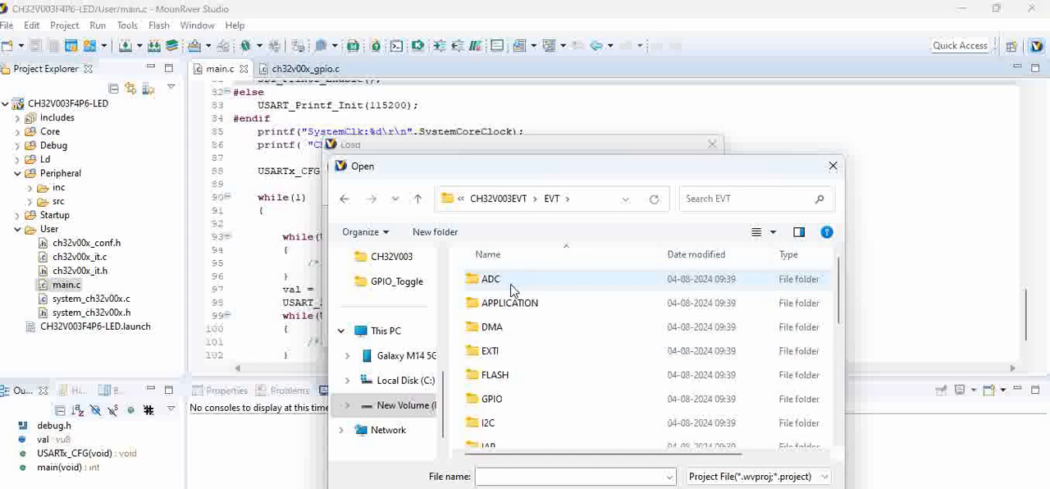
double_click(491, 399)
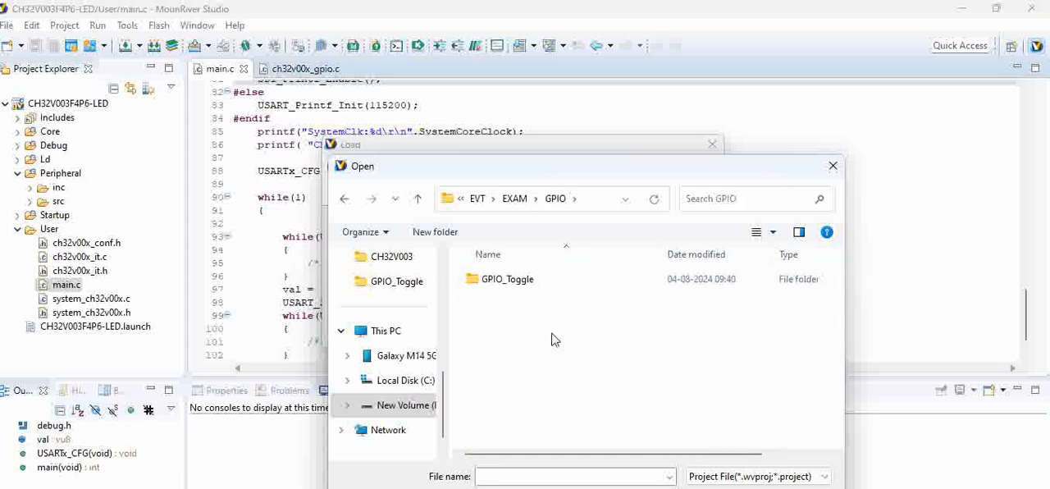
double_click(507, 279)
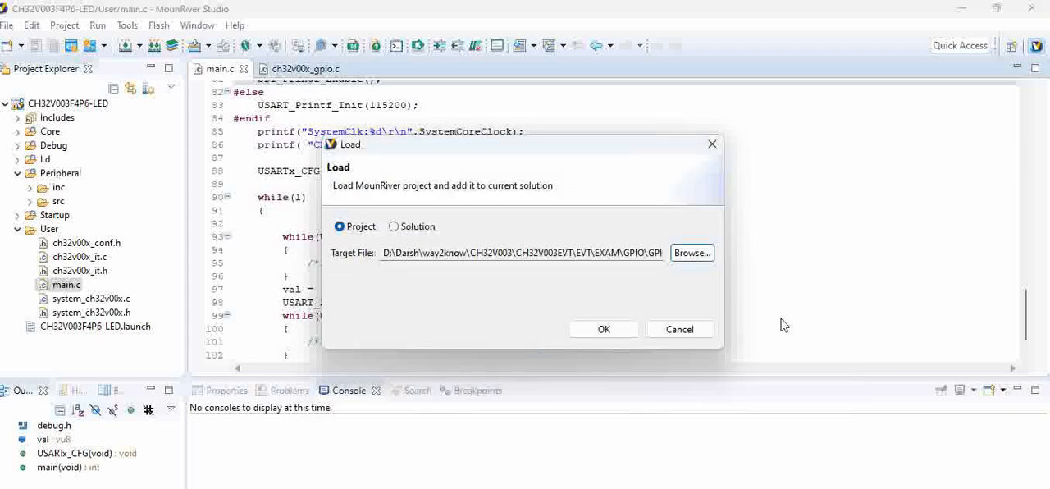
left_click(604, 329)
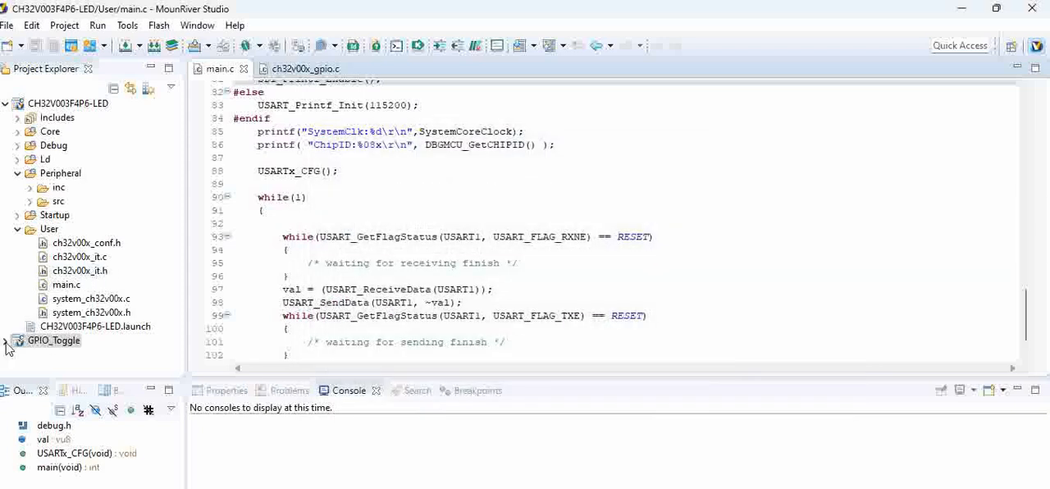
left_click(7, 340)
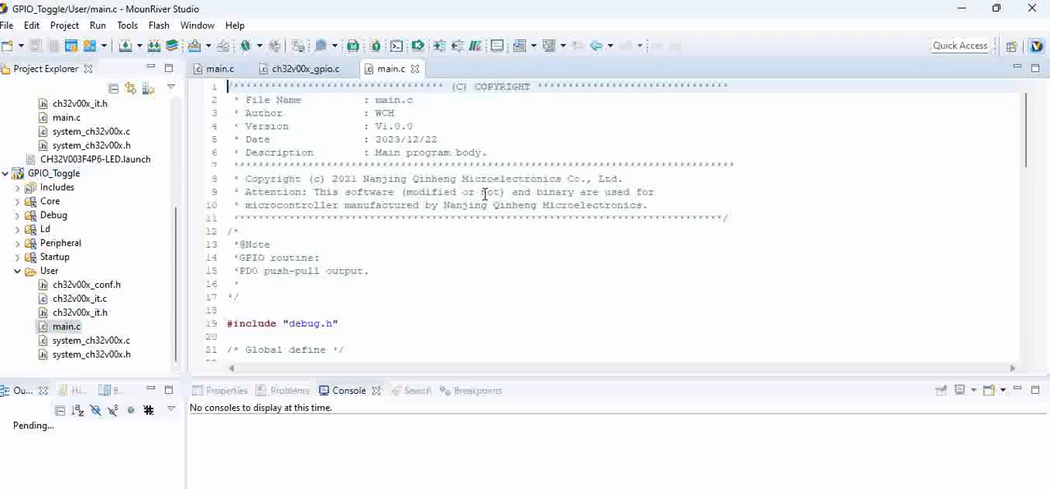
Select GPIO_Toggle's PD0 GPIO_Toggle_INIT function, then return to the LED project's main.c
scroll("down", 3)
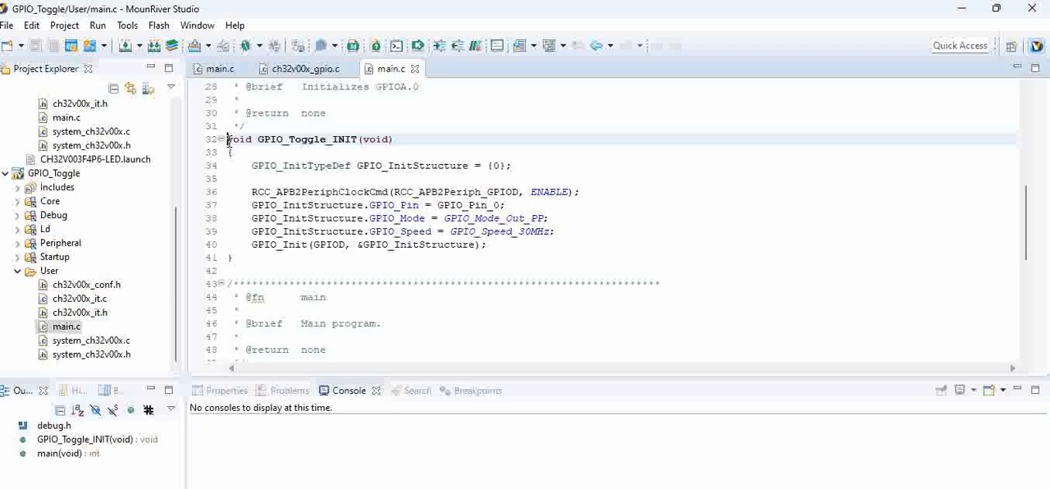
left_click_drag(229, 139, 279, 218)
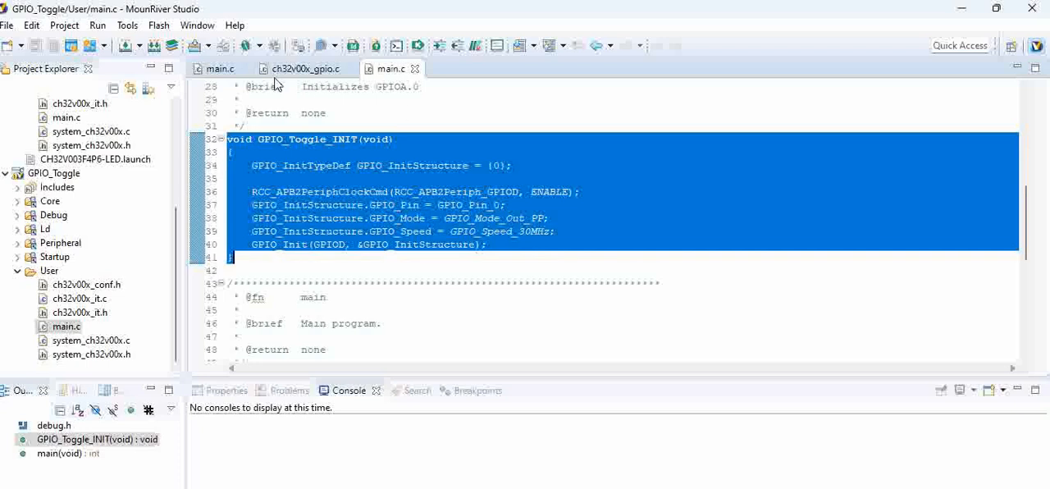
left_click(391, 68)
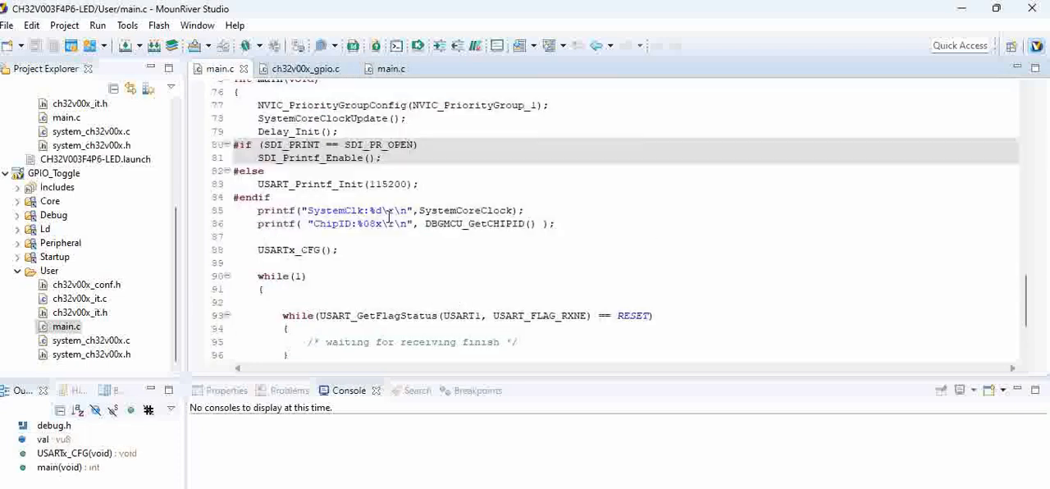
Scroll through the GPIO_Toggle example's main.c to reach its main() function
scroll("up", 3)
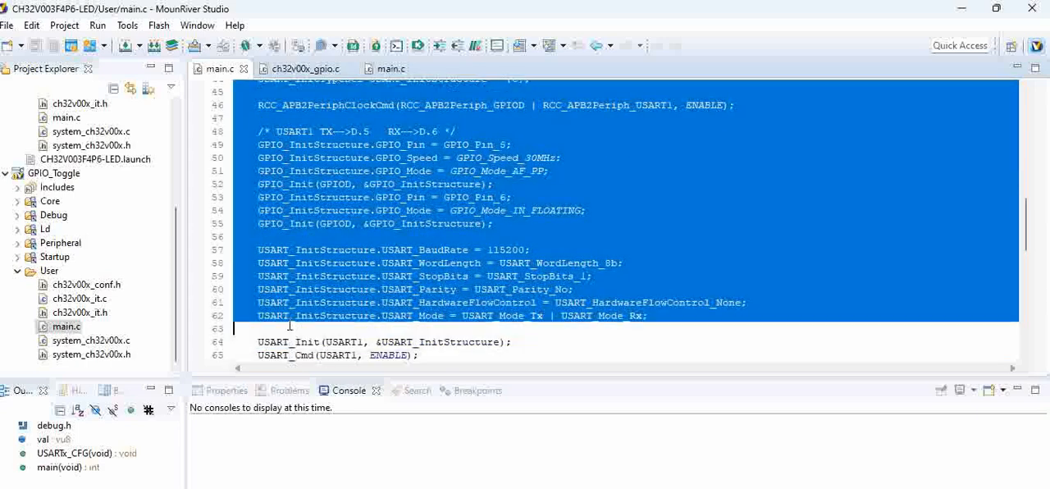
scroll("down", 3)
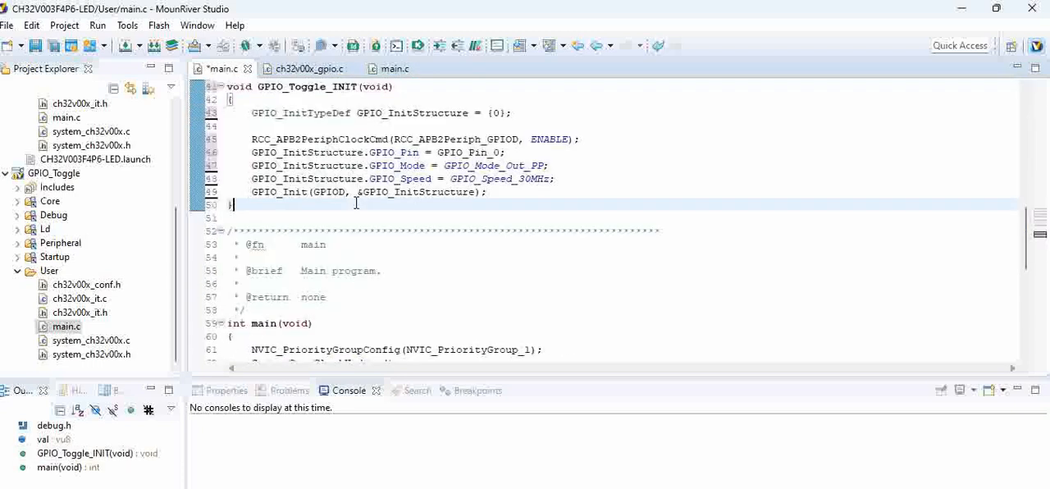
scroll("down", 3)
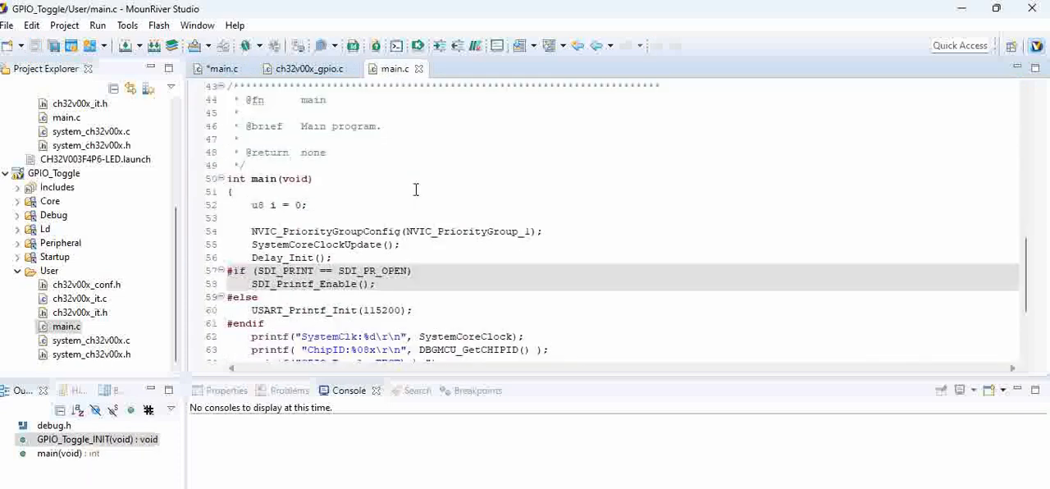
Replace the LED main() USART loop with GPIO_Toggle_INIT and a 250 ms PD0 toggle
scroll("down", 3)
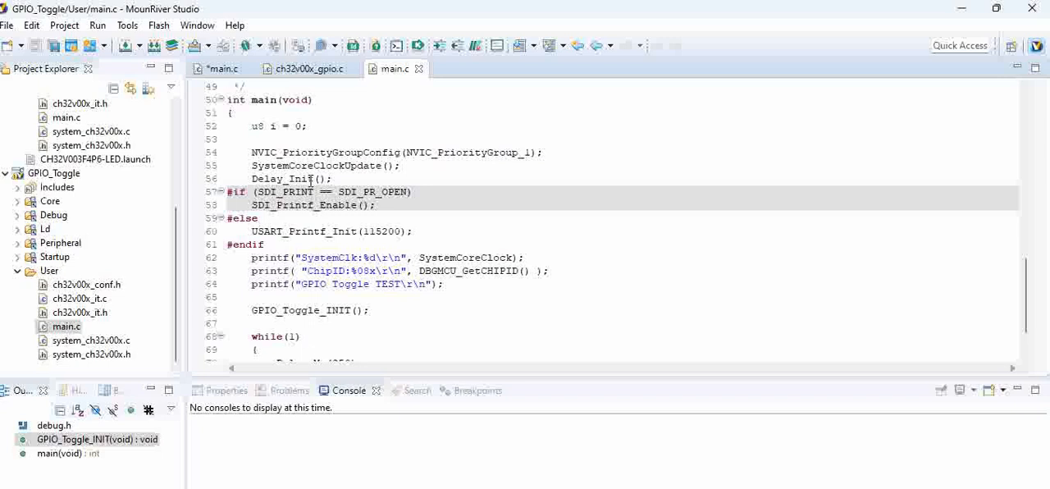
scroll("down", 3)
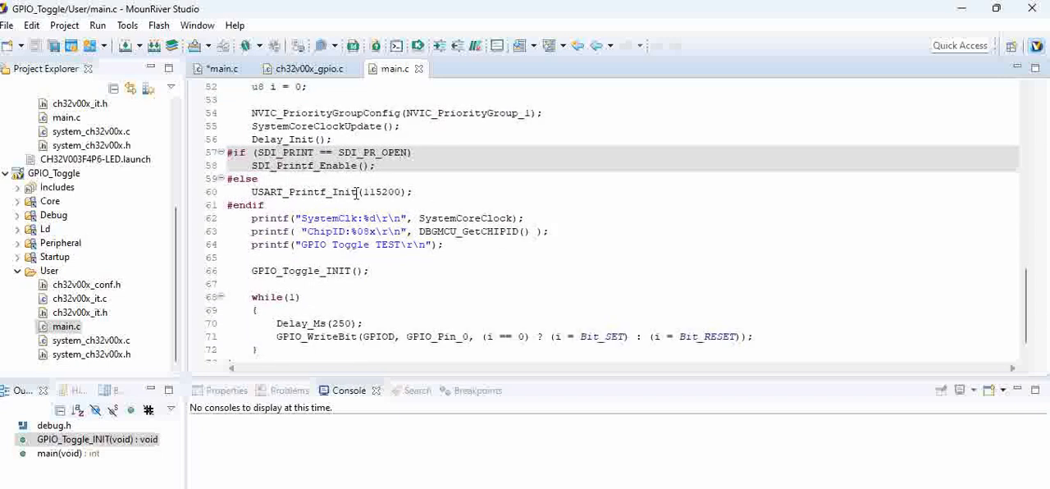
scroll("down", 3)
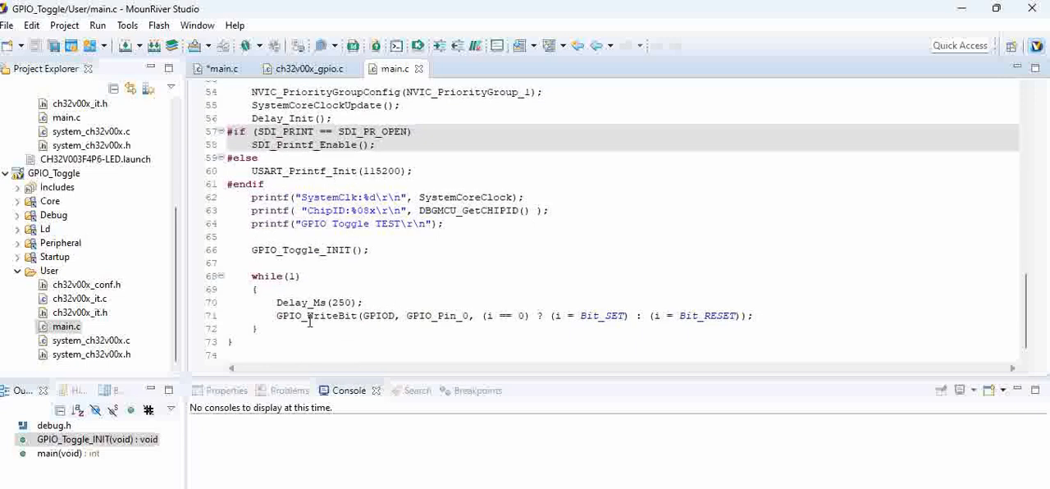
mouse_move(327, 319)
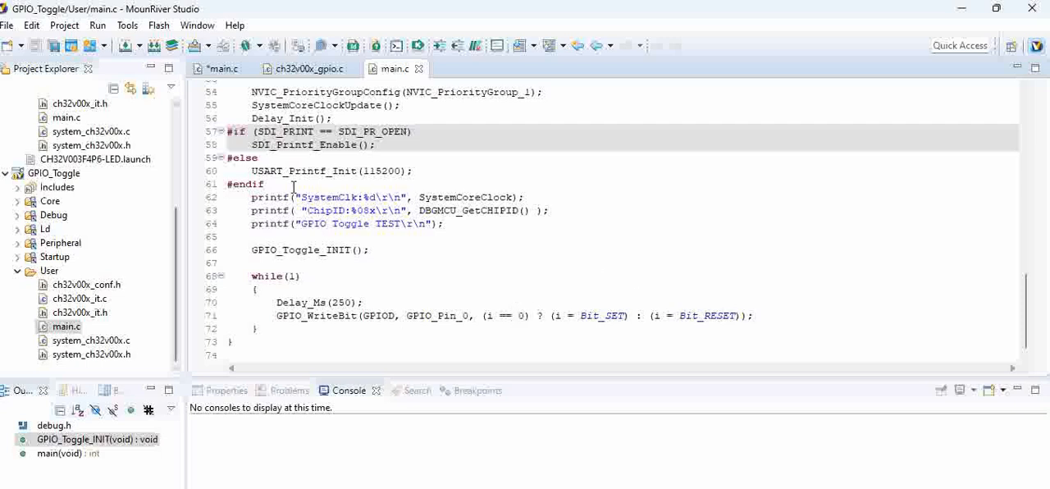
scroll("up", 3)
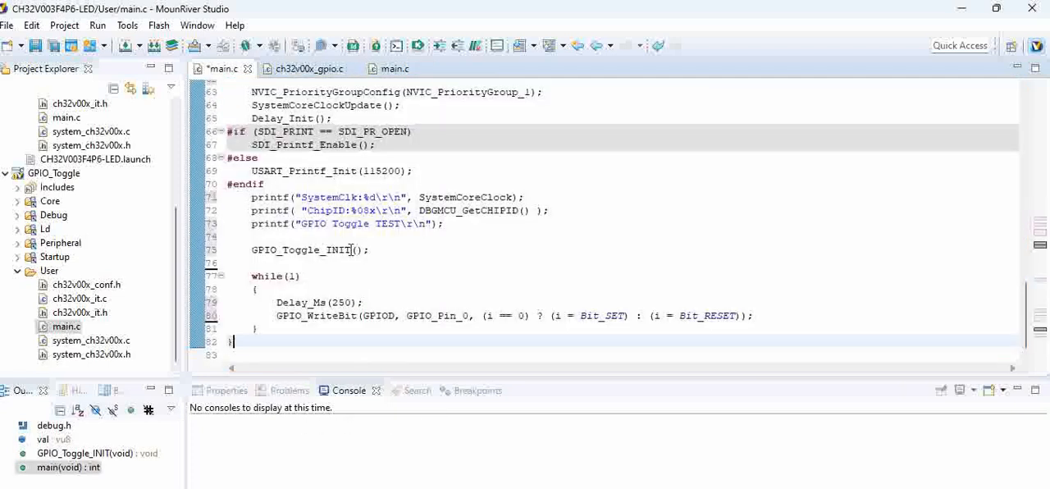
scroll("up", 3)
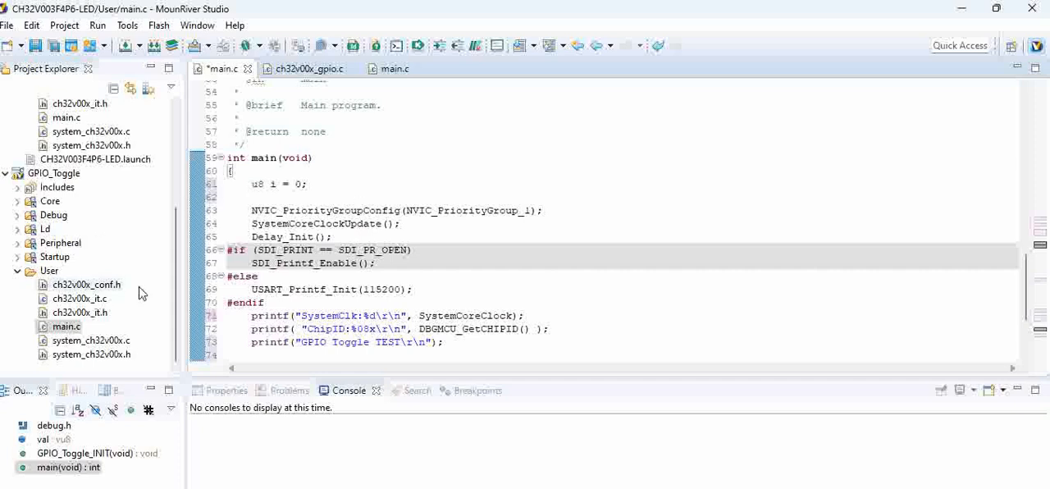
scroll("up", 3)
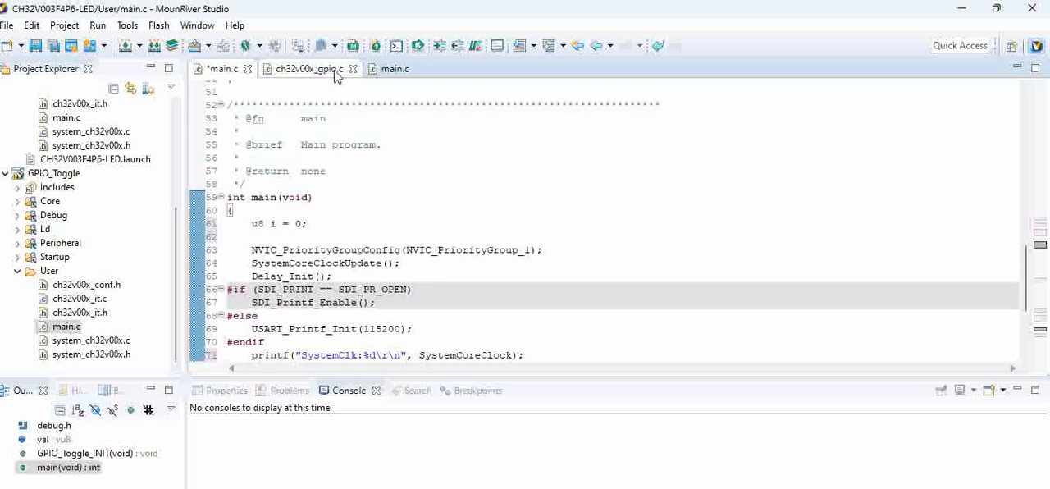
Close ch32v00x_gpio.c and the example main.c, and remove GPIO_Toggle from the workspace
left_click(352, 68)
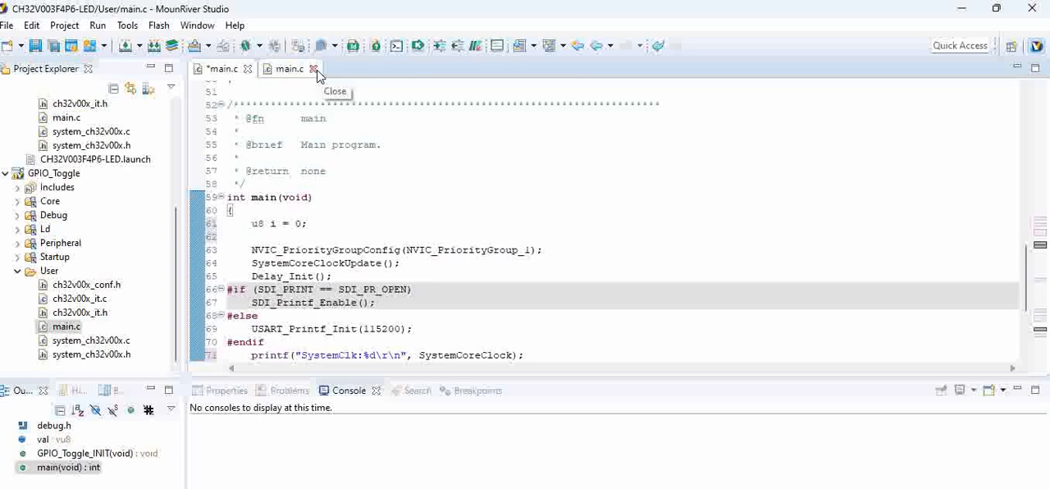
left_click(312, 68)
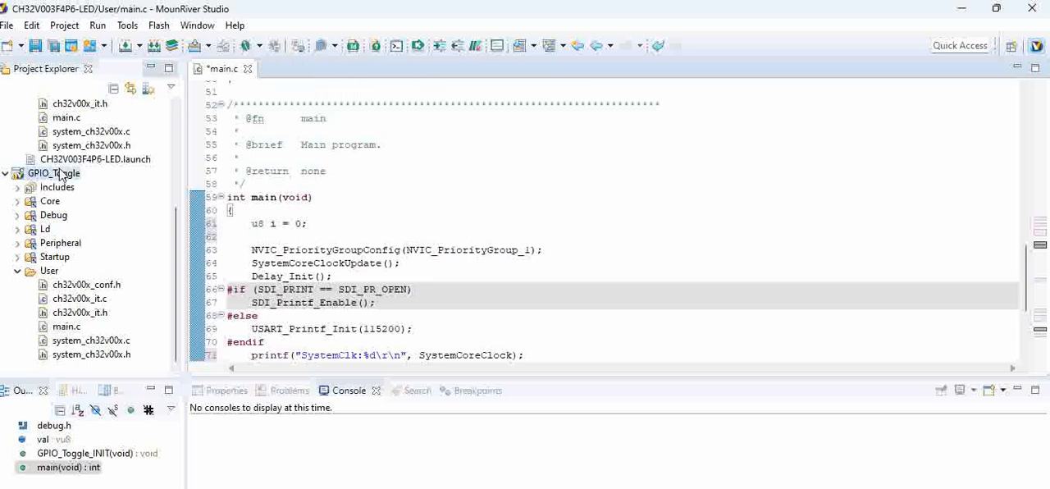
right_click(53, 173)
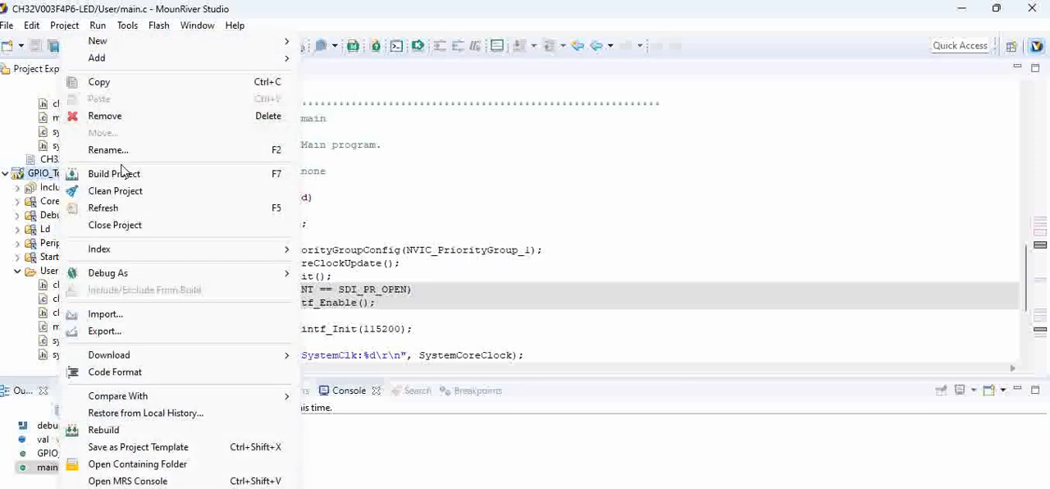
left_click(104, 116)
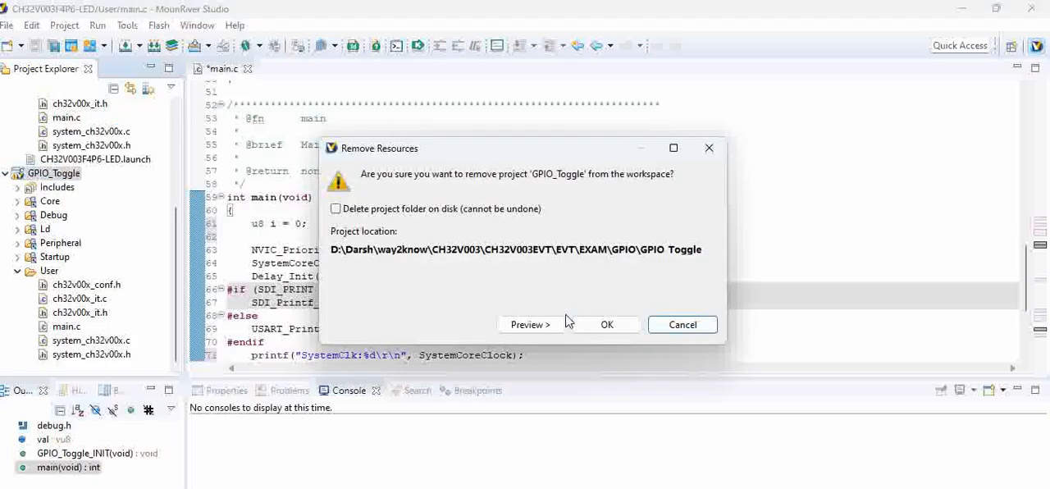
left_click(607, 324)
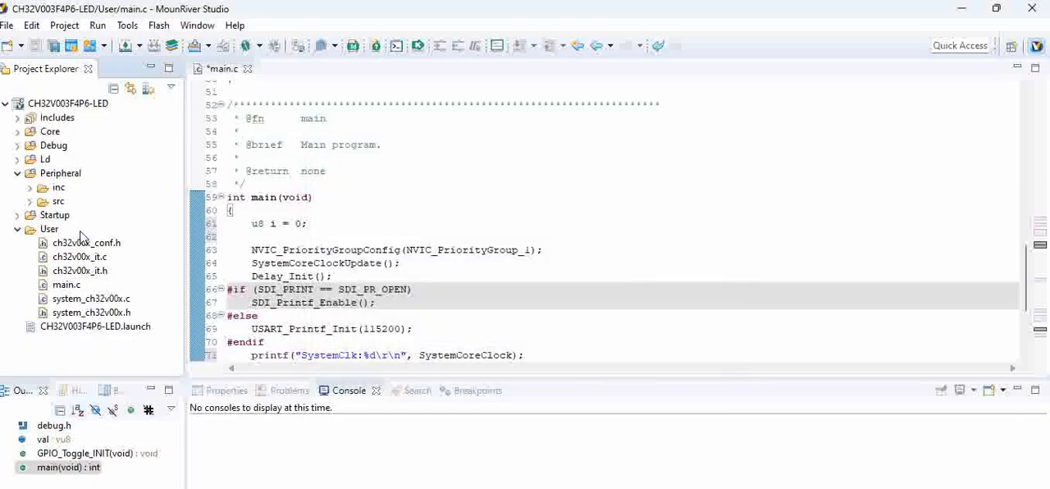
mouse_move(218, 41)
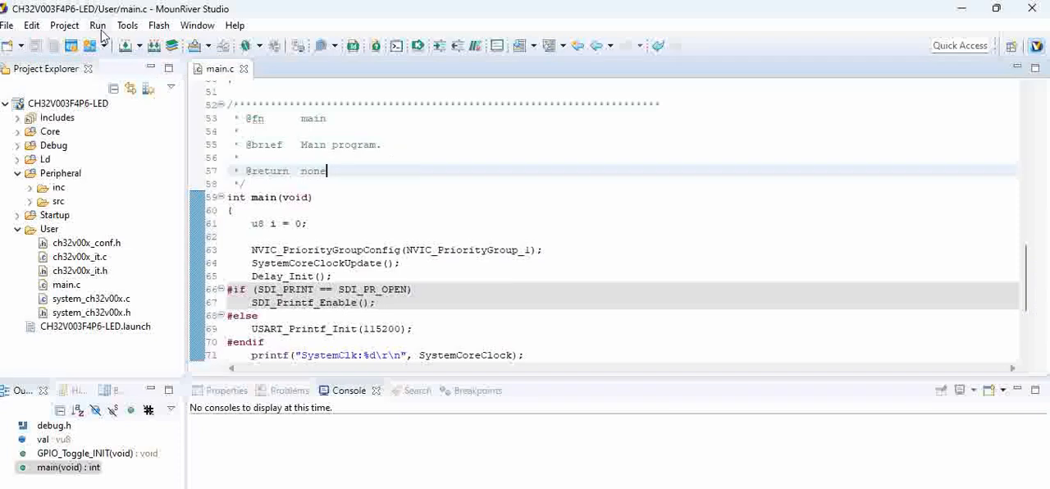
Build all of CH32V003F4P6-LED from the Project menu, finishing with 0 errors
left_click(97, 25)
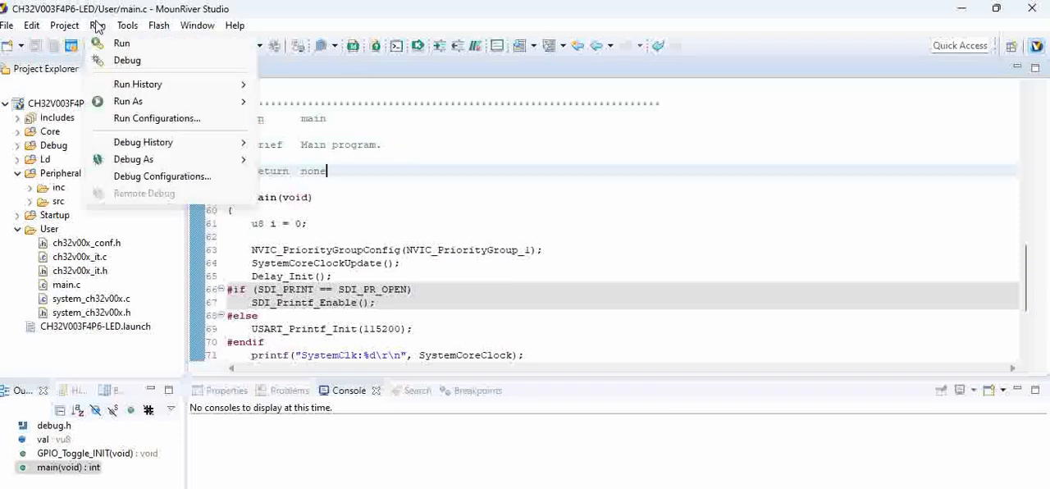
mouse_move(121, 43)
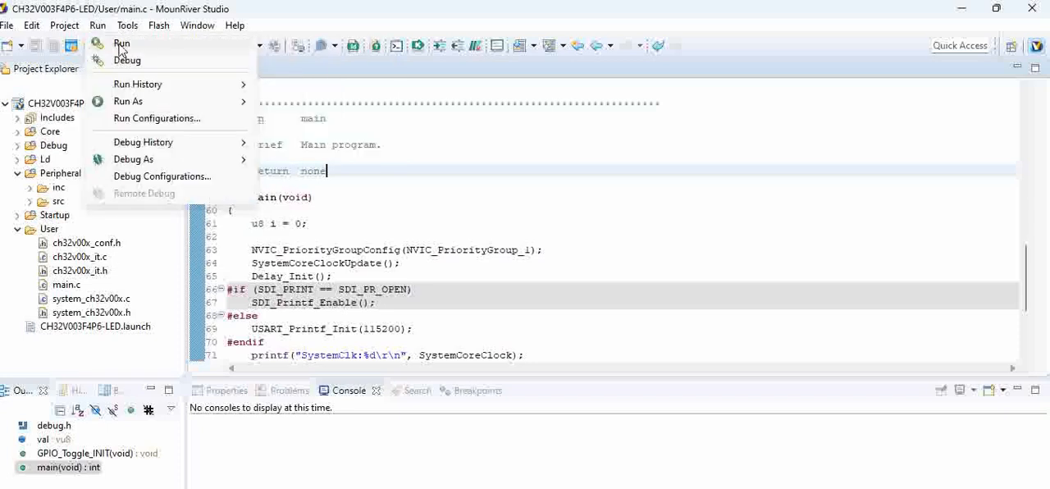
left_click(120, 42)
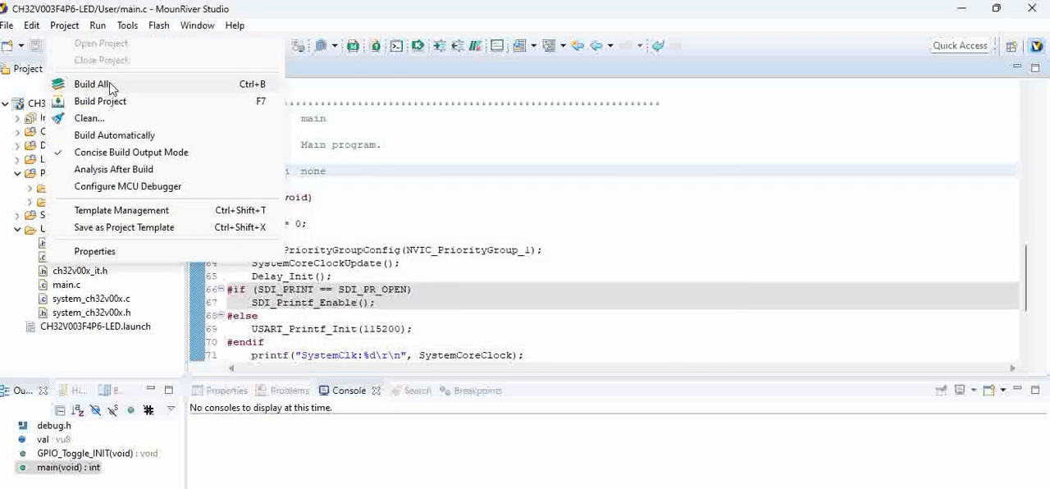
left_click(91, 83)
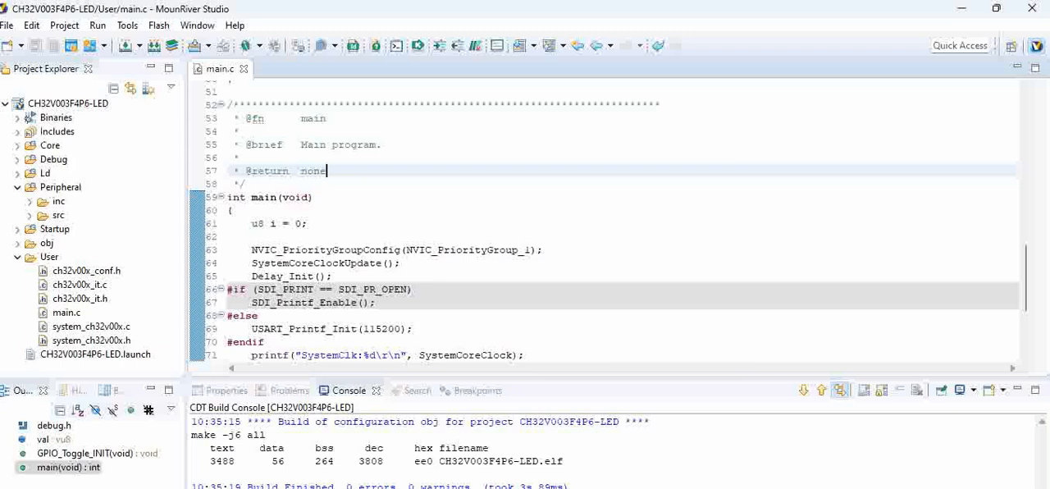
mouse_move(621, 318)
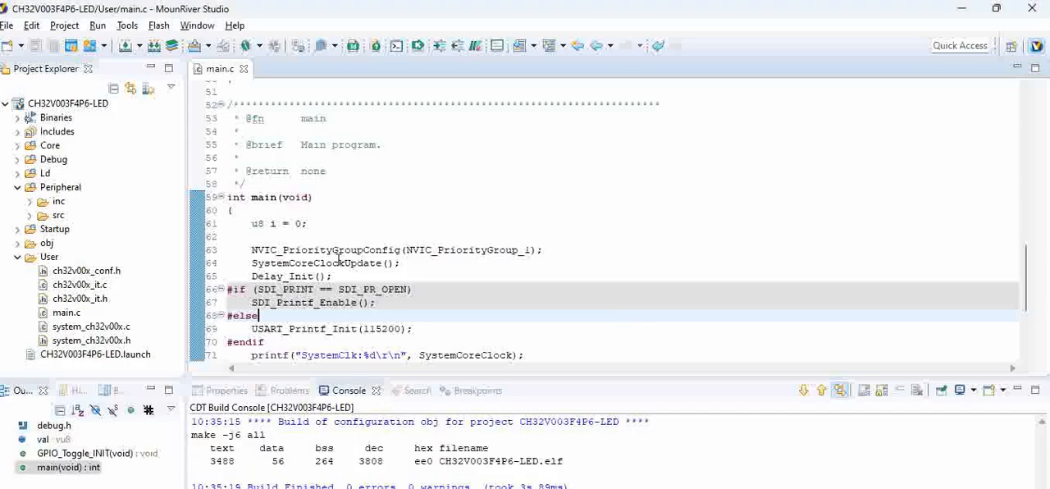
mouse_move(301, 194)
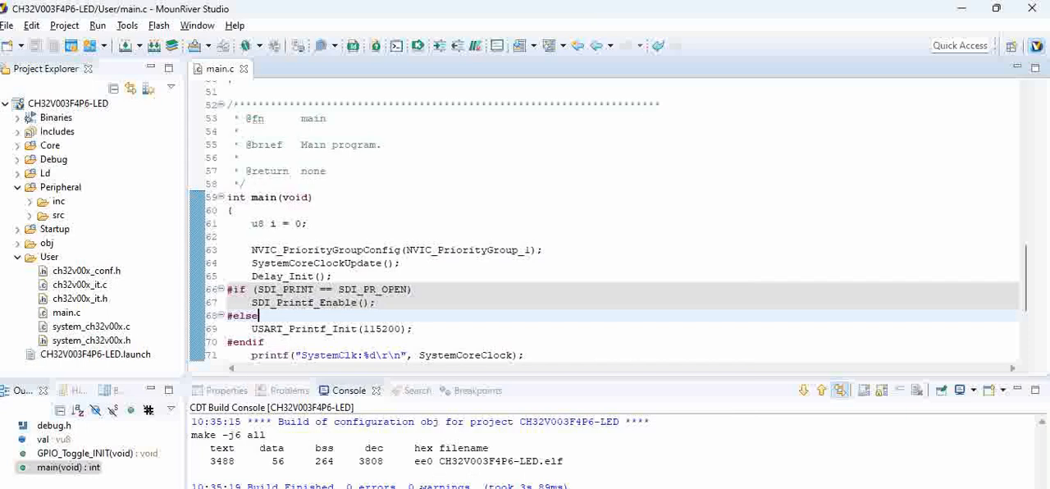
mouse_move(275, 464)
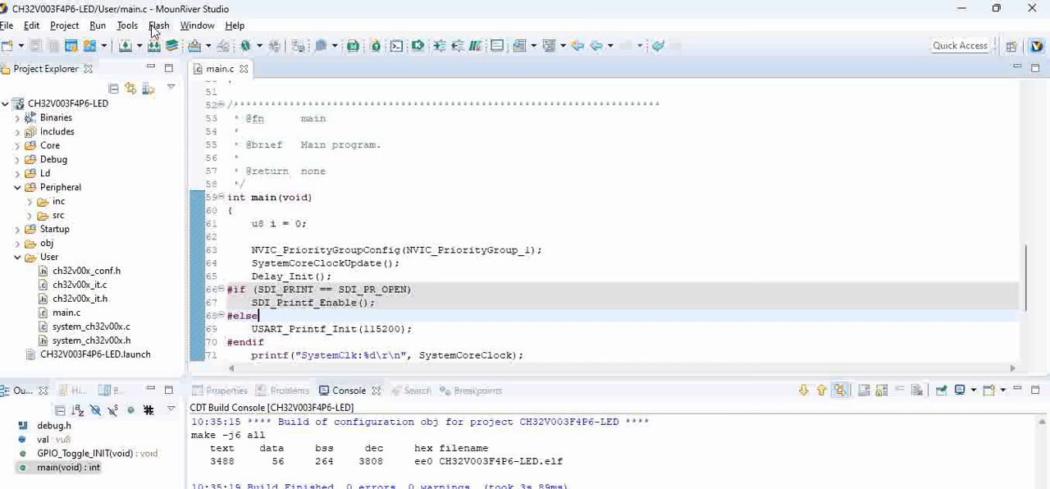
Download the firmware to the CH32V003 from the Flash menu, with verify and reset succeeding
left_click(158, 24)
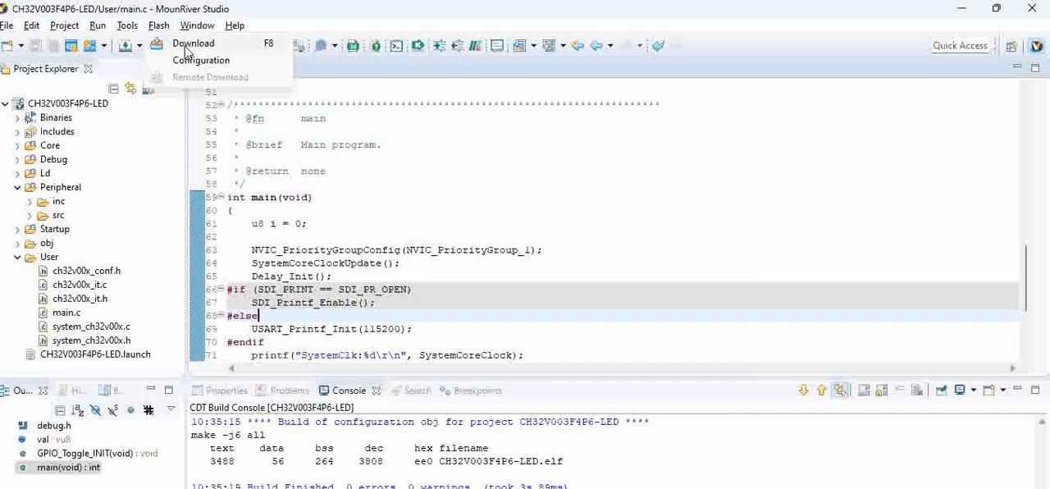
left_click(194, 42)
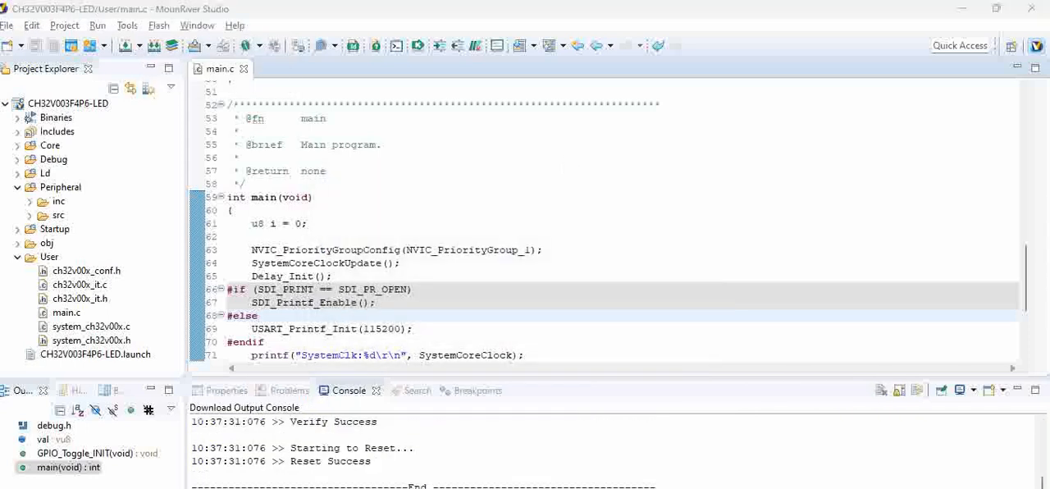
mouse_move(405, 428)
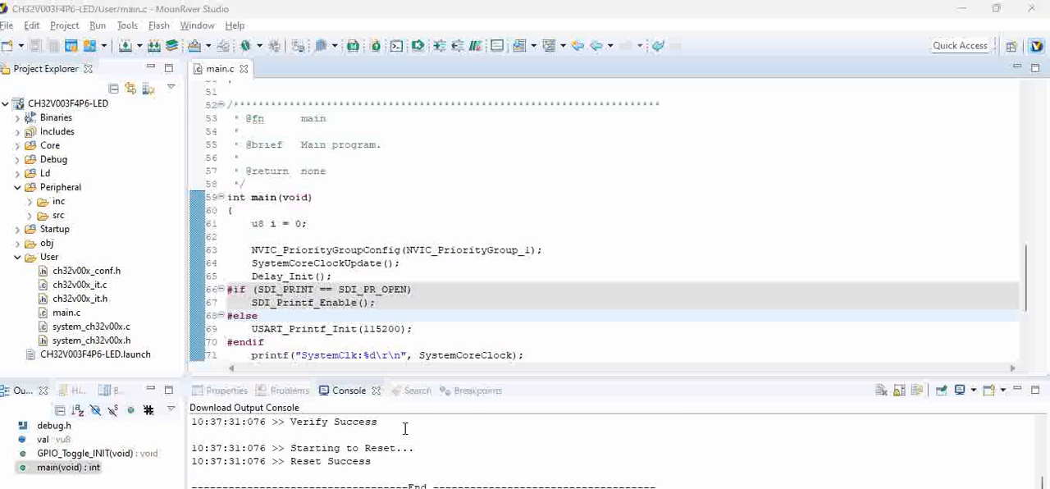